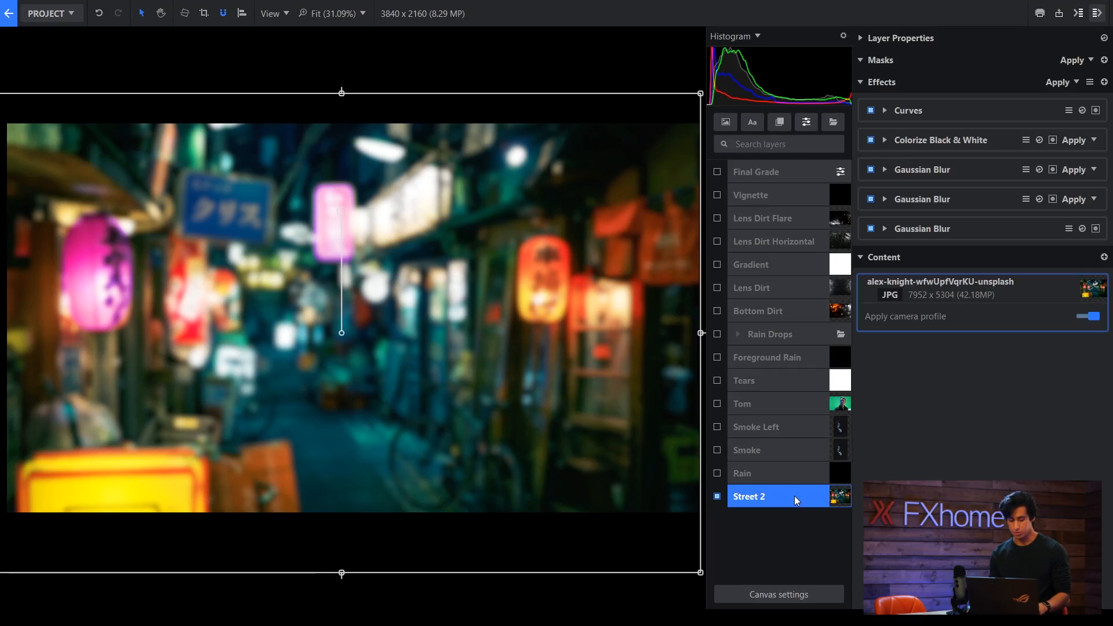
Disable Colorize Black & White and the three Gaussian blurs so the neon alley shows sharp.
{"action": "left_click", "coordinate": [1060, 81]}
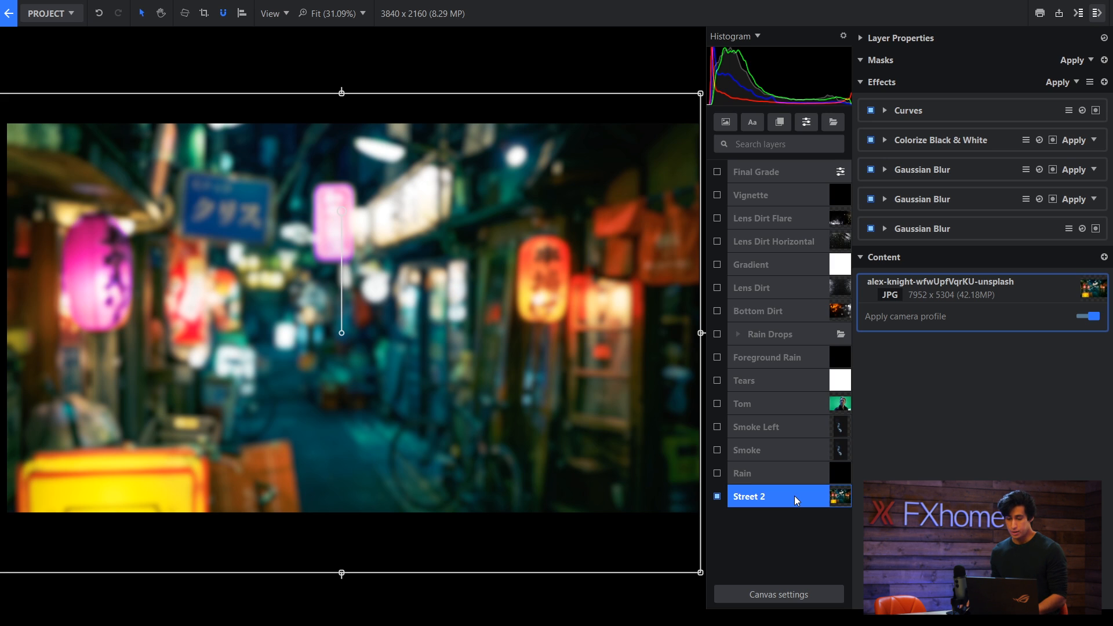
{"action": "left_click", "coordinate": [1058, 82]}
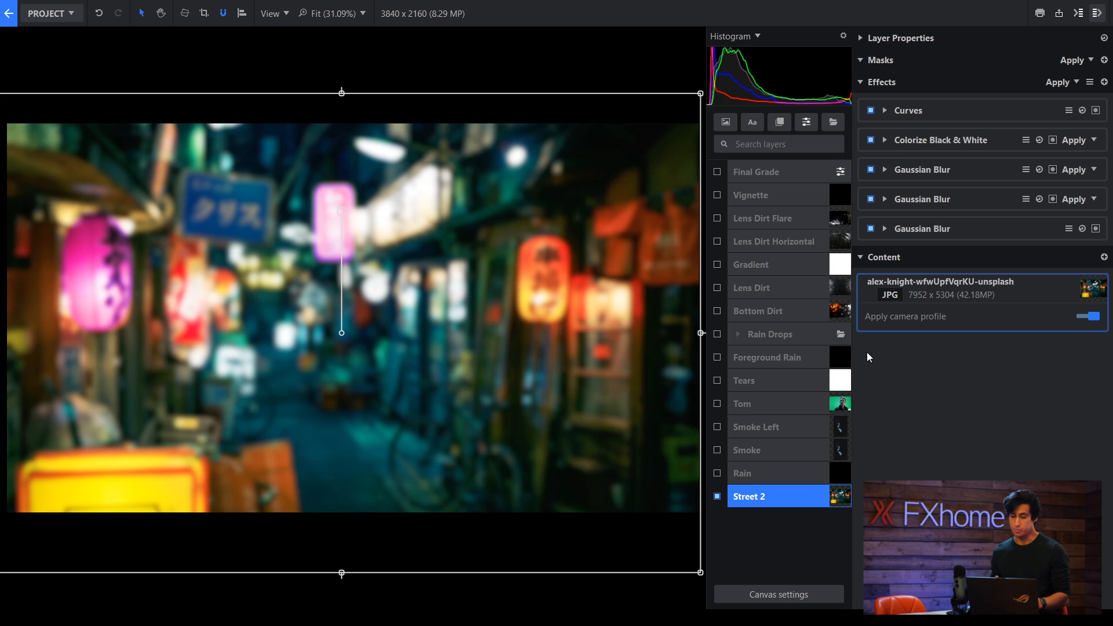
{"action": "left_click", "coordinate": [940, 139]}
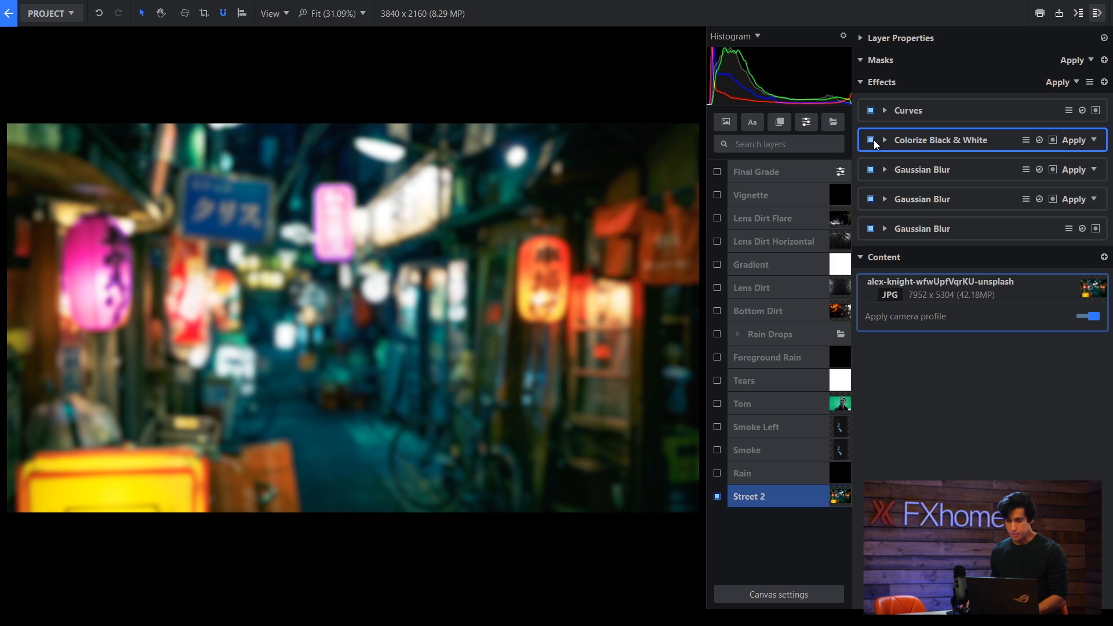
{"action": "left_click", "coordinate": [884, 140]}
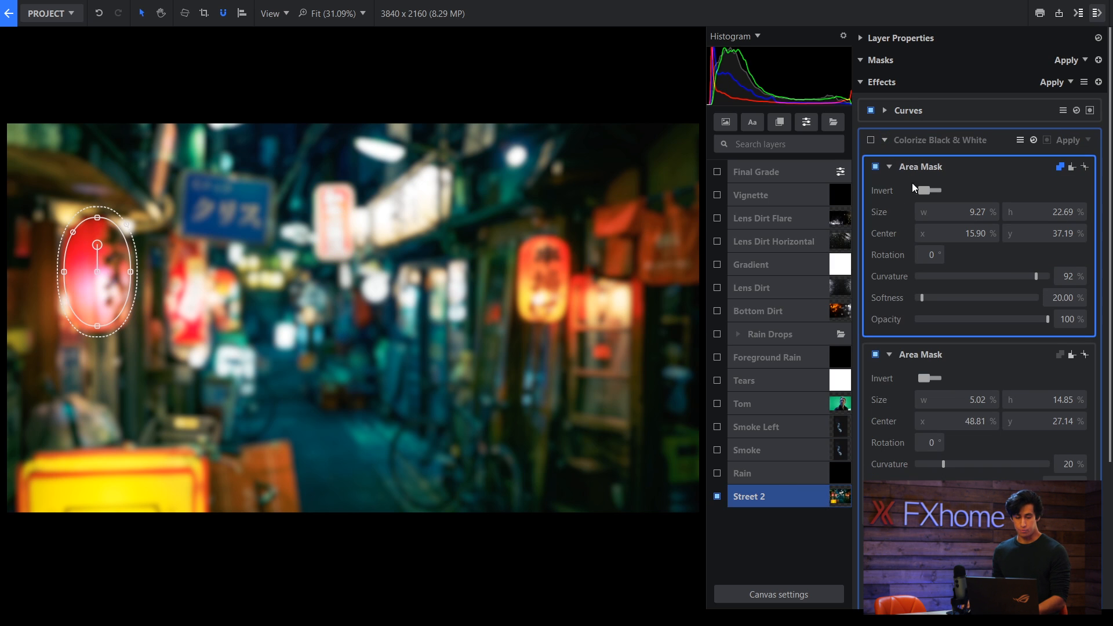
{"action": "mouse_move", "coordinate": [248, 302]}
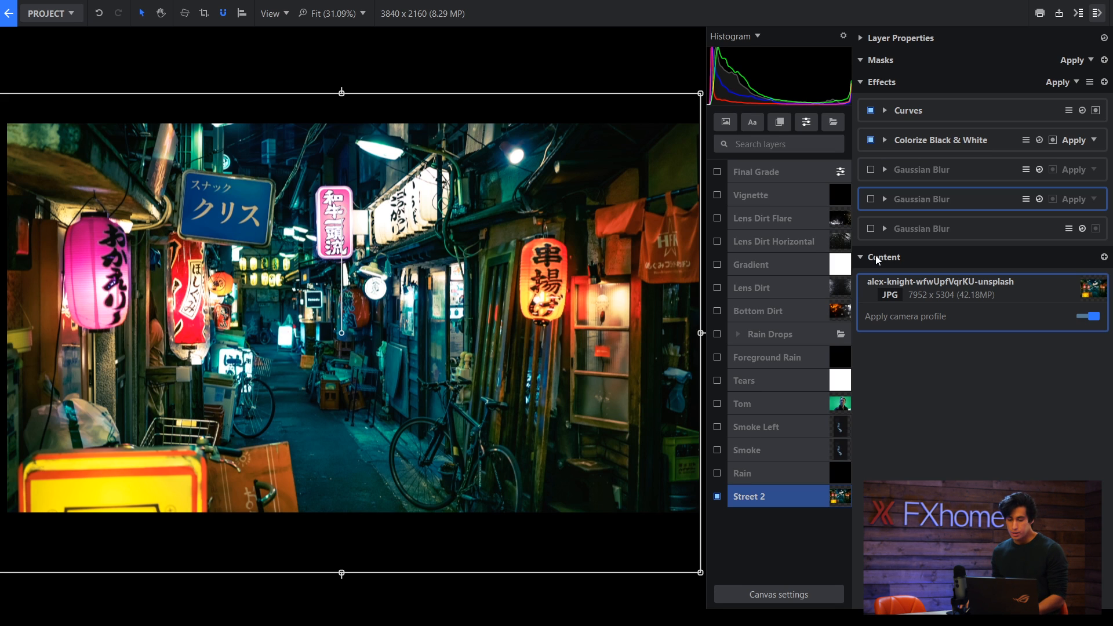
Re-enable the Gaussian blurs, show the first blur's area mask, then move to the Rain layer.
{"action": "left_click", "coordinate": [869, 228]}
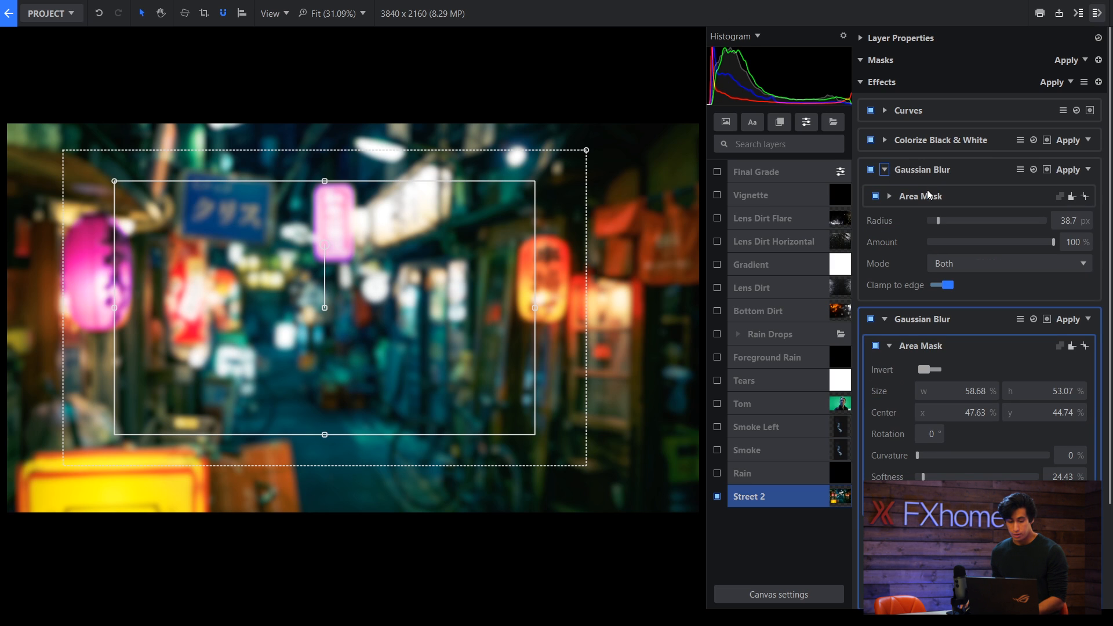
{"action": "left_click", "coordinate": [919, 195]}
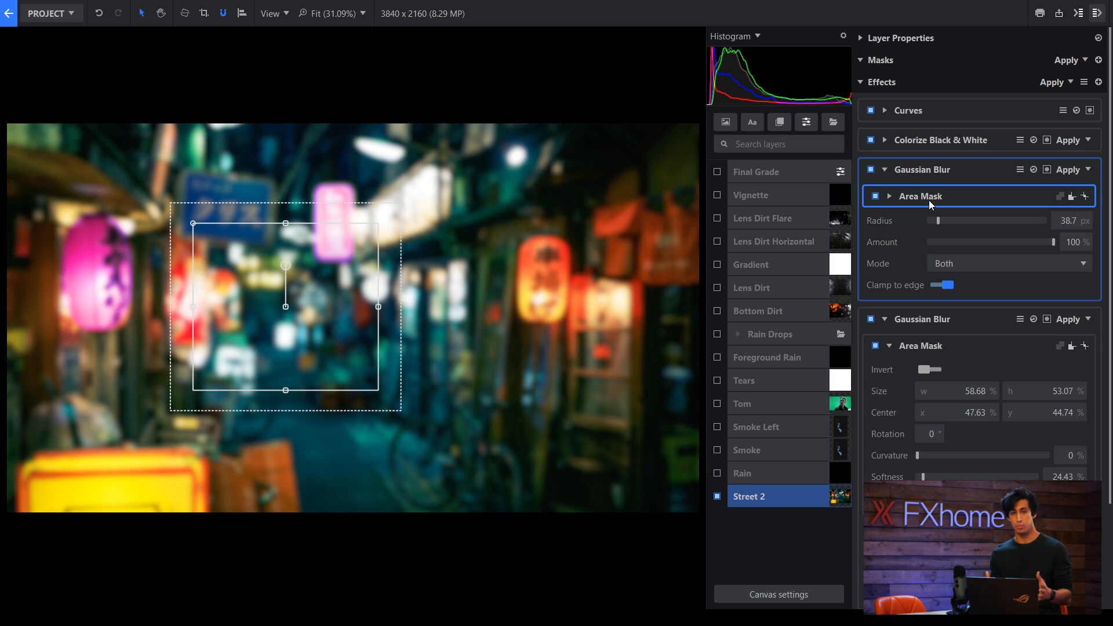
{"action": "left_click", "coordinate": [885, 169]}
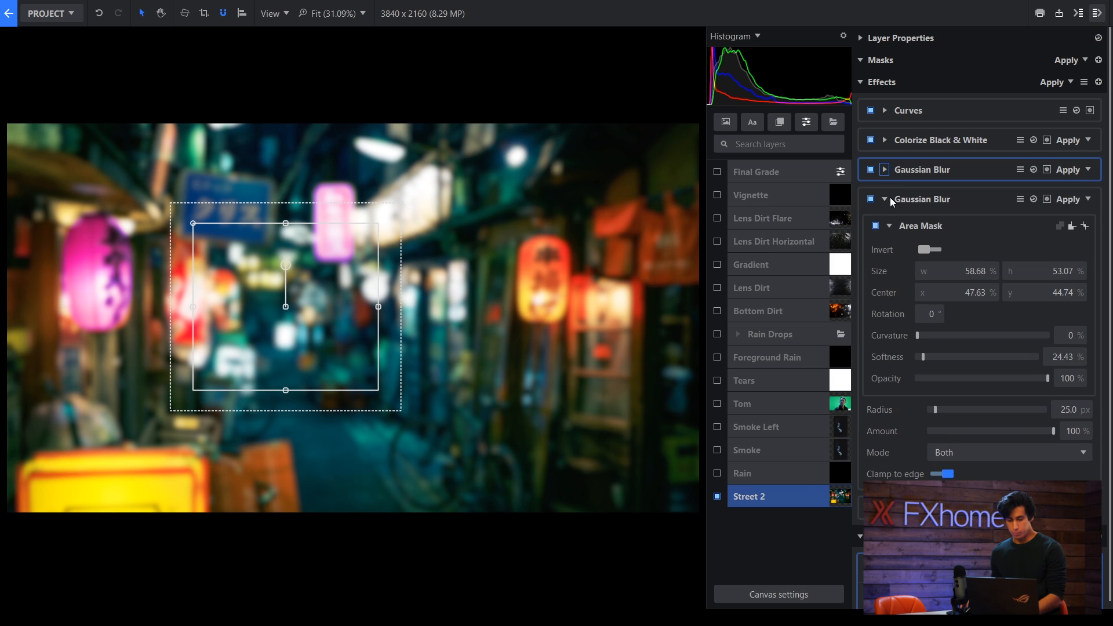
{"action": "left_click", "coordinate": [742, 473]}
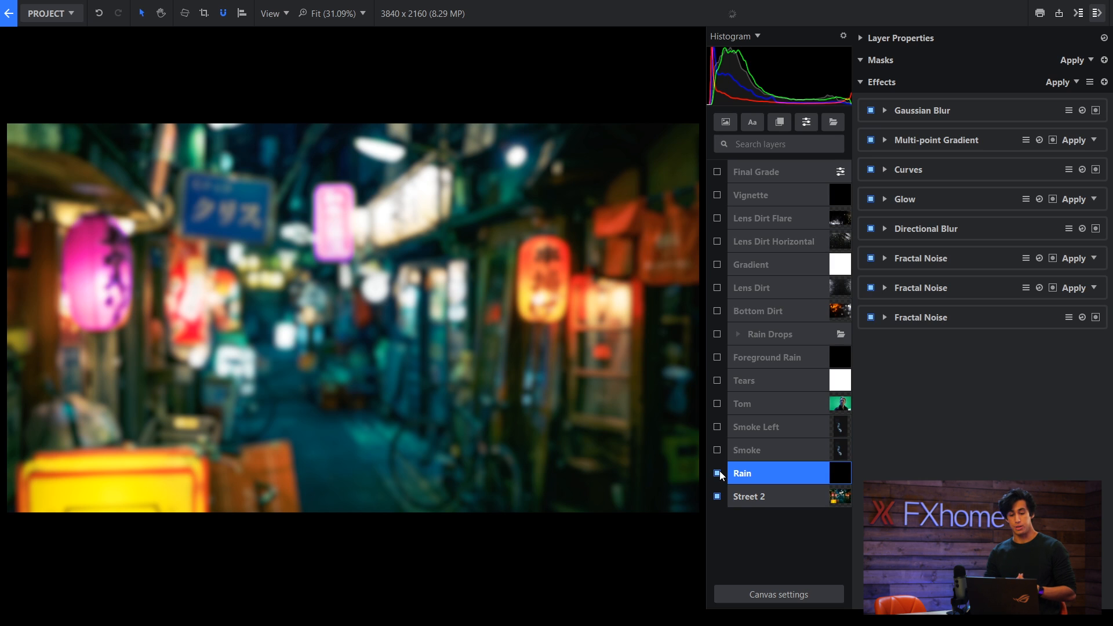
Show the Rain layer with fractal noise at offset -0.87 and directional blur streaking the drops.
{"action": "left_click", "coordinate": [716, 473]}
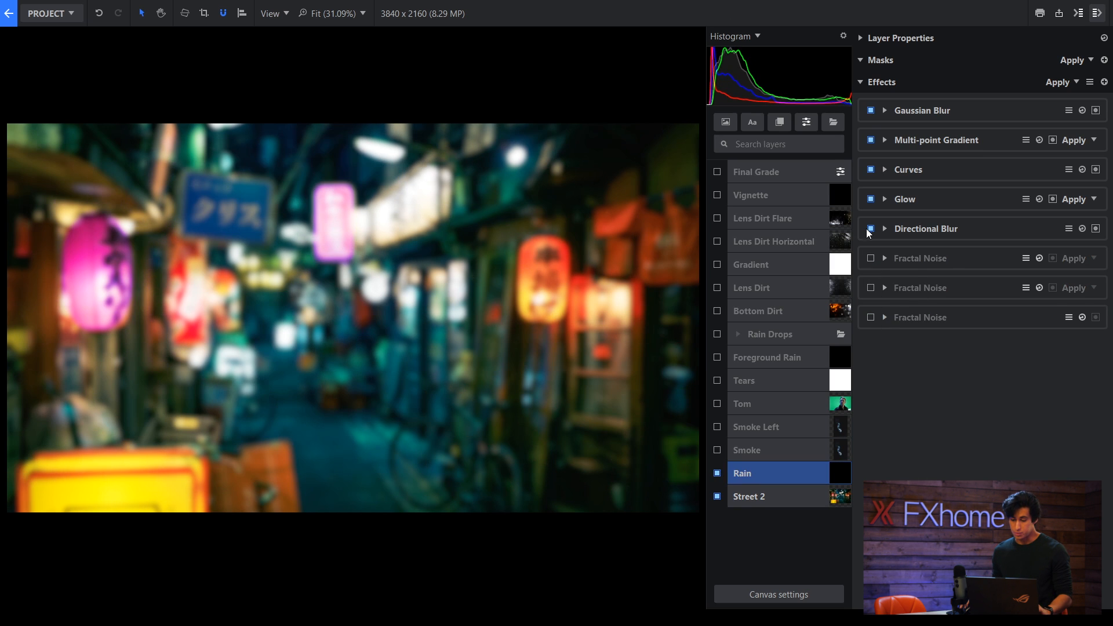
{"action": "left_click", "coordinate": [884, 317]}
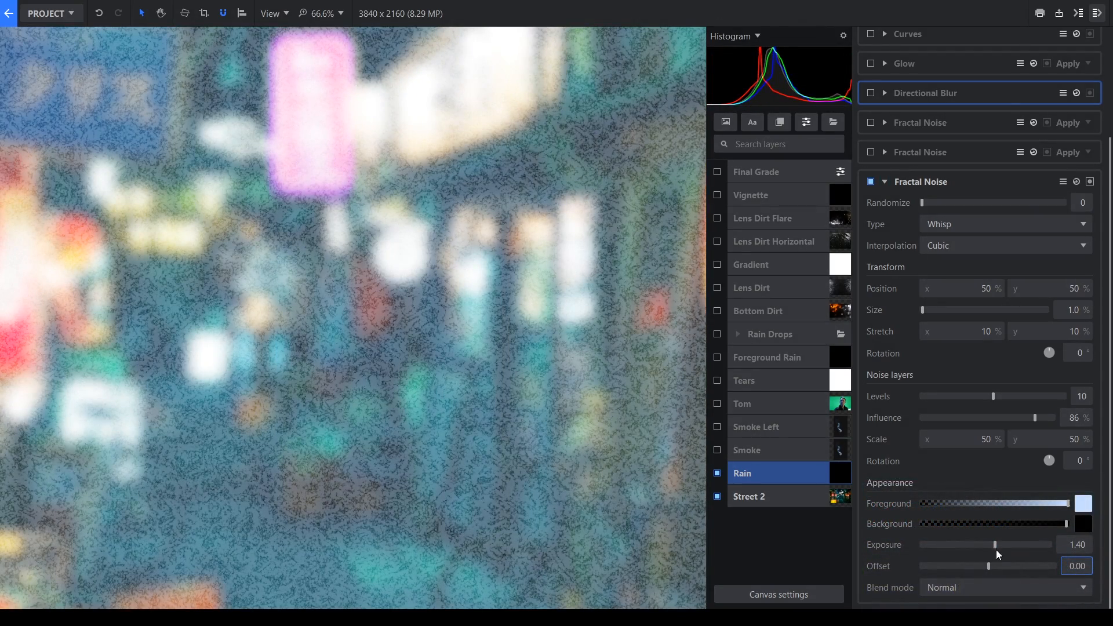
{"action": "left_click_drag", "start_coordinate": [984, 566], "coordinate": [921, 566]}
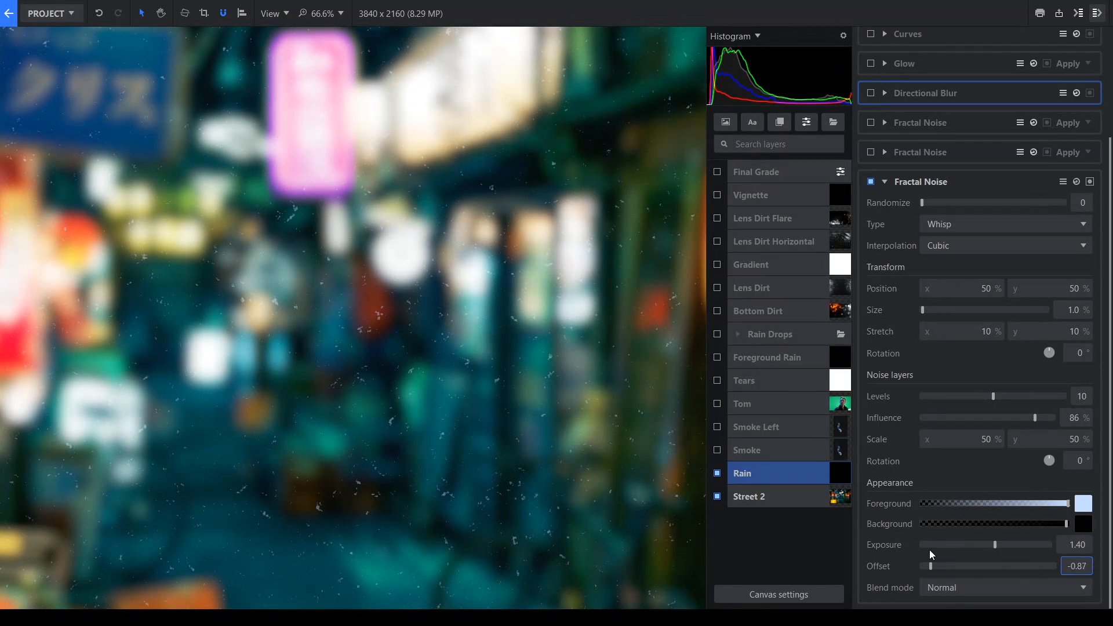
{"action": "left_click_drag", "start_coordinate": [930, 565], "coordinate": [923, 566]}
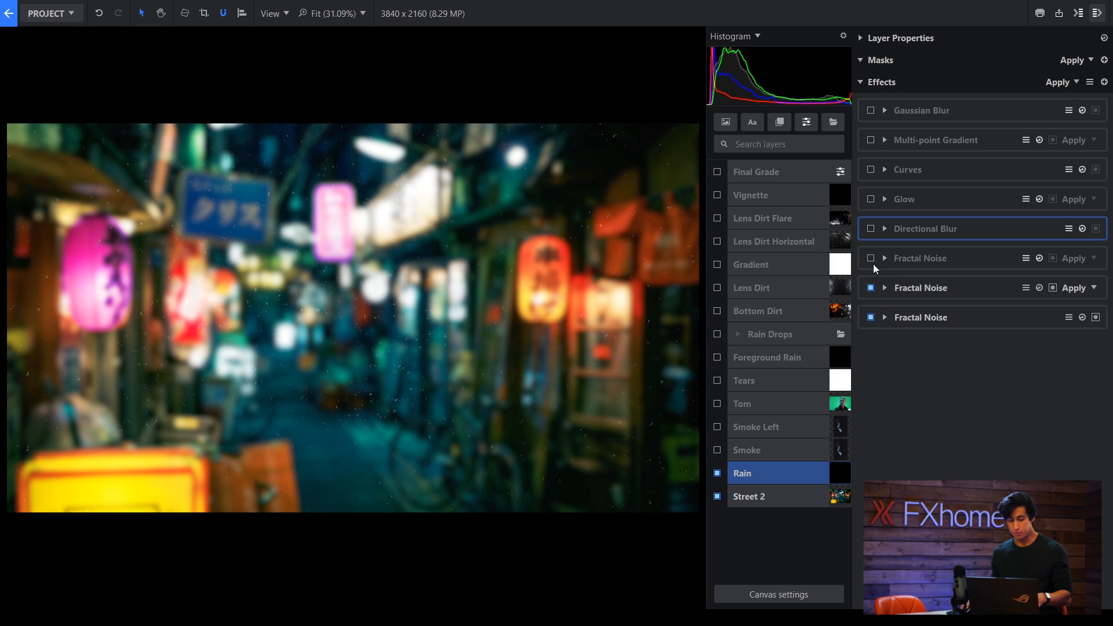
{"action": "left_click", "coordinate": [871, 258]}
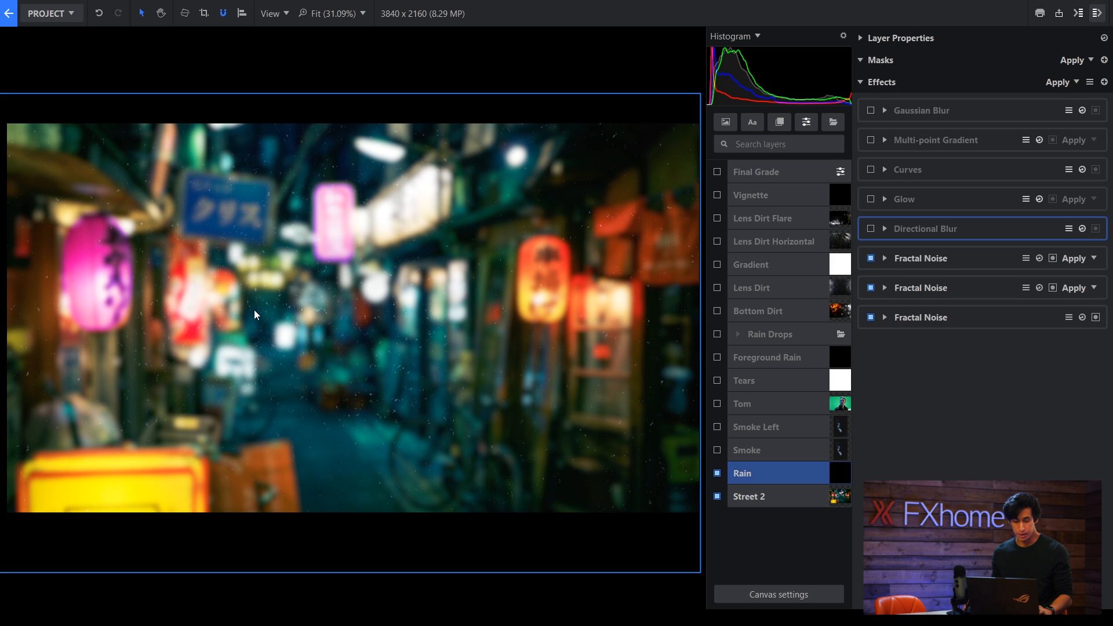
{"action": "mouse_move", "coordinate": [288, 312]}
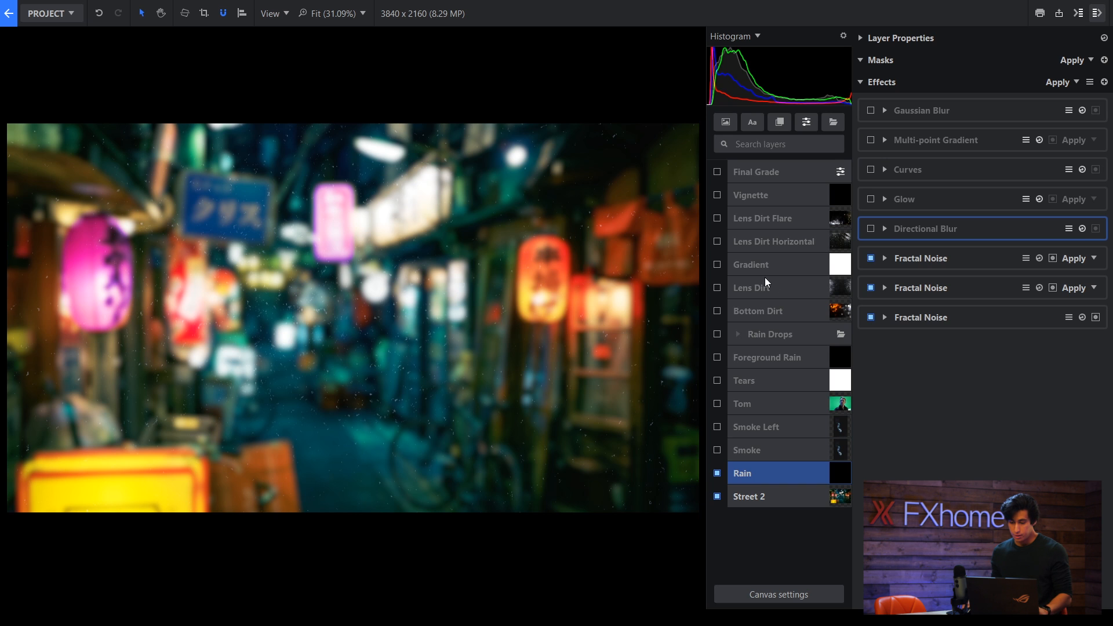
{"action": "left_click", "coordinate": [871, 228]}
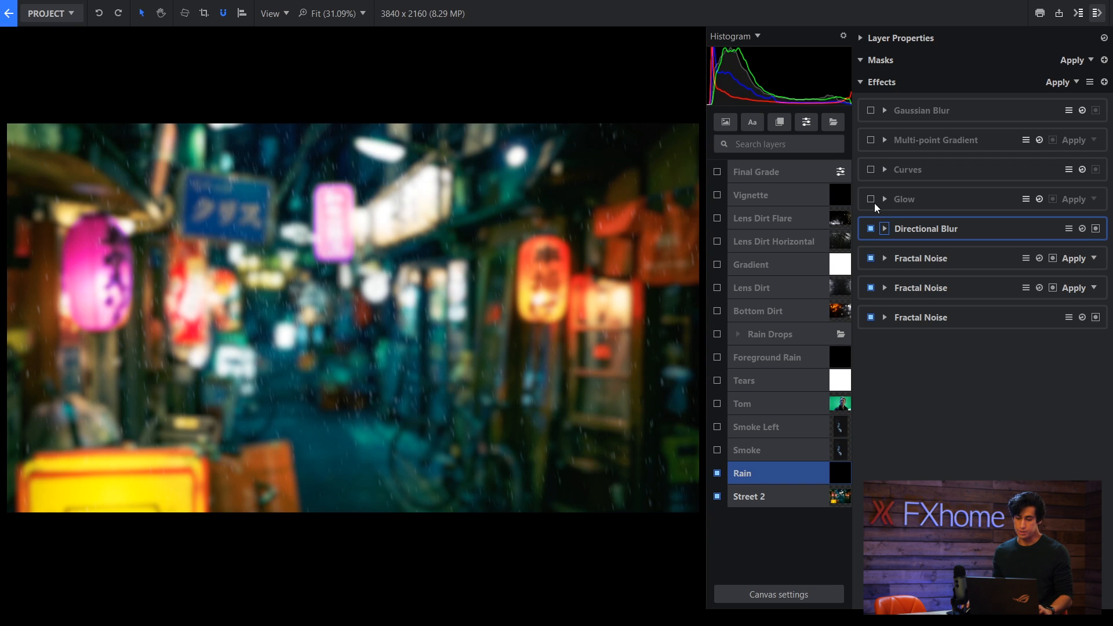
Enable the masked Glow around the neon lights and the Overlay multi-point colour gradient.
{"action": "left_click", "coordinate": [871, 198]}
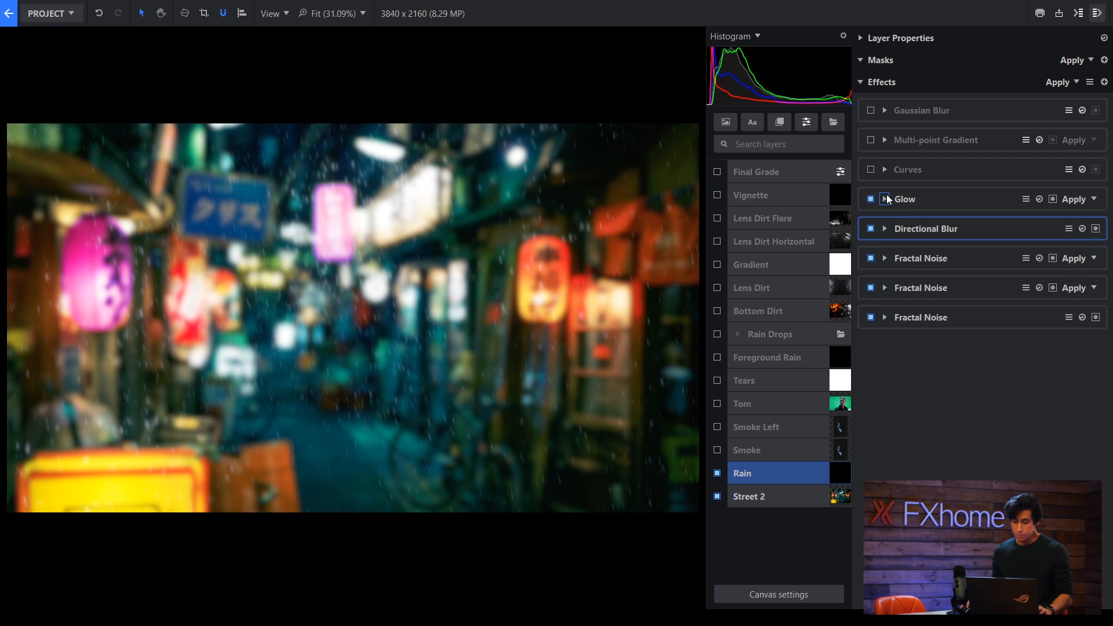
{"action": "left_click", "coordinate": [885, 198]}
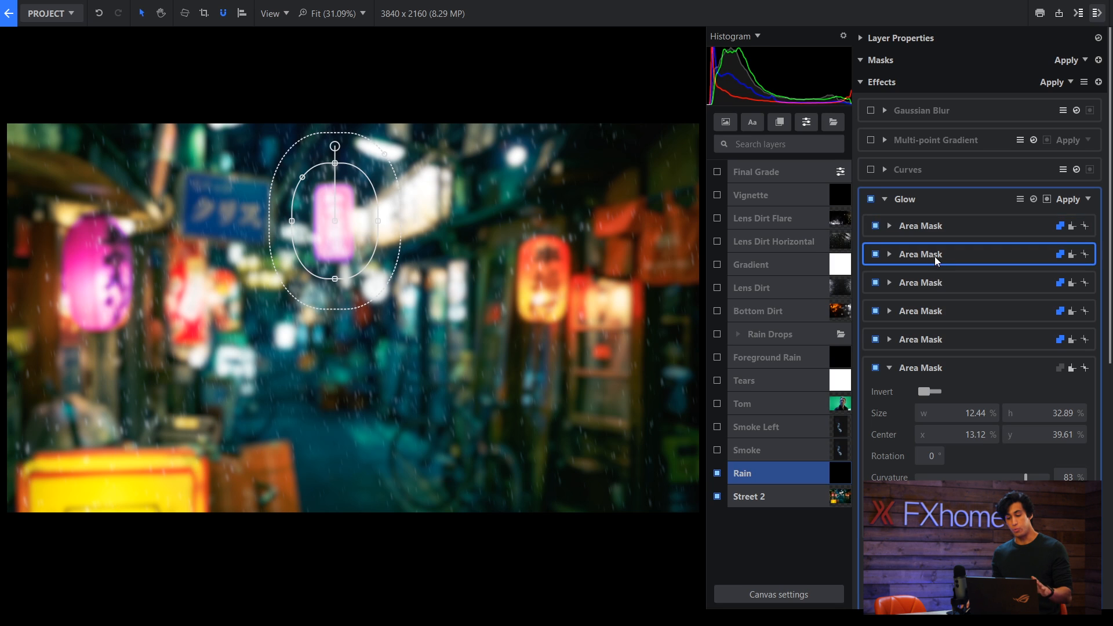
{"action": "left_click", "coordinate": [920, 282]}
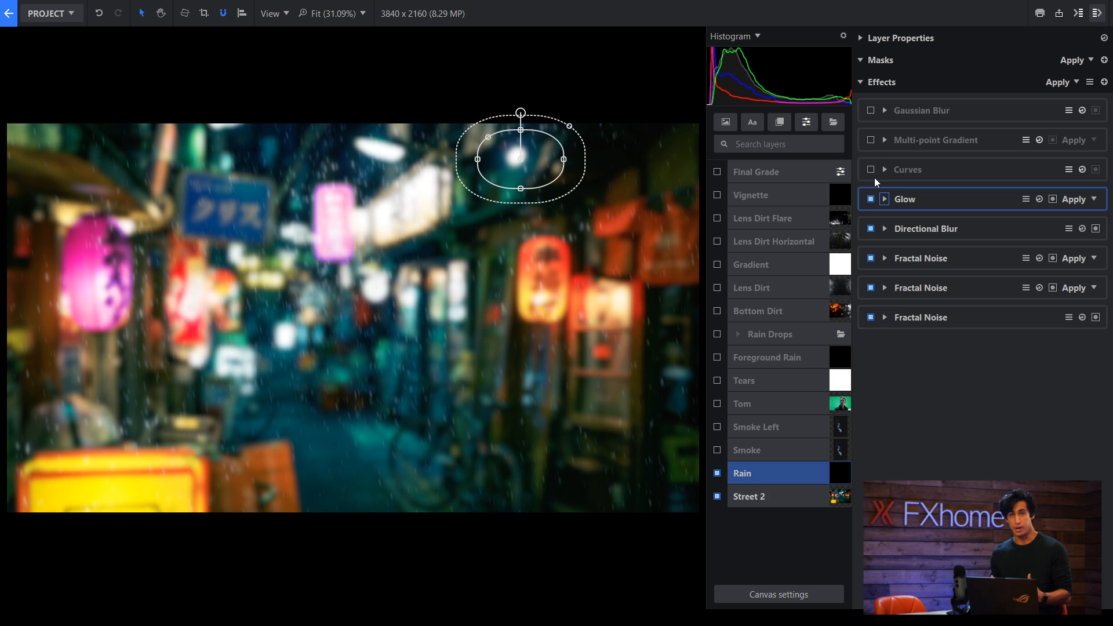
{"action": "left_click", "coordinate": [869, 170]}
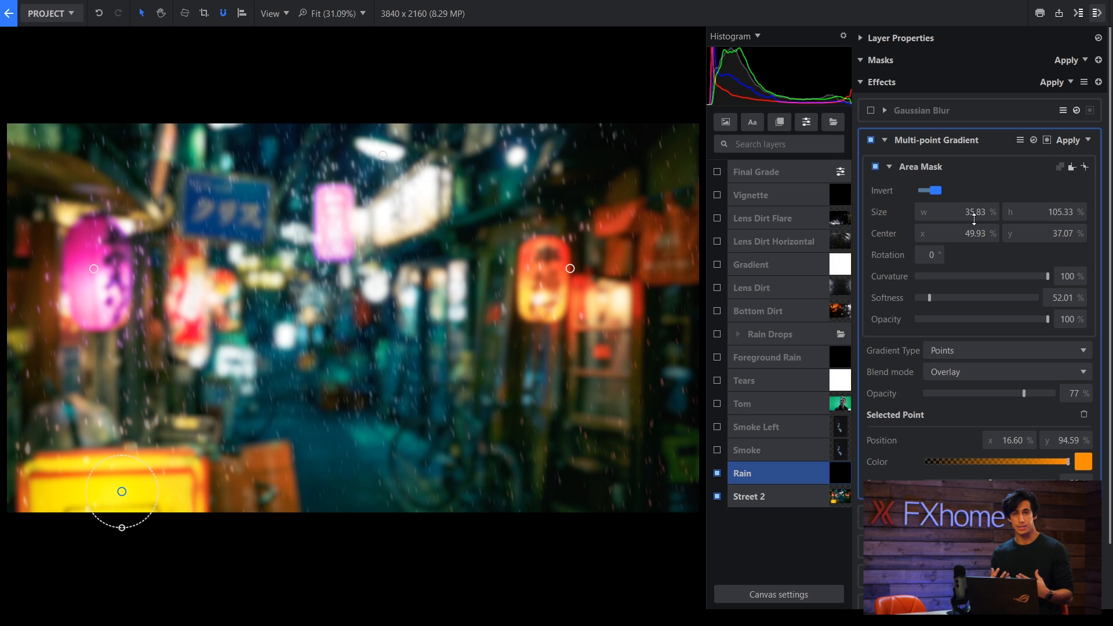
Select the Smoke Left haze layer to list its Hue Colorize, Curves and Gaussian Blur effects.
{"action": "left_click", "coordinate": [747, 450]}
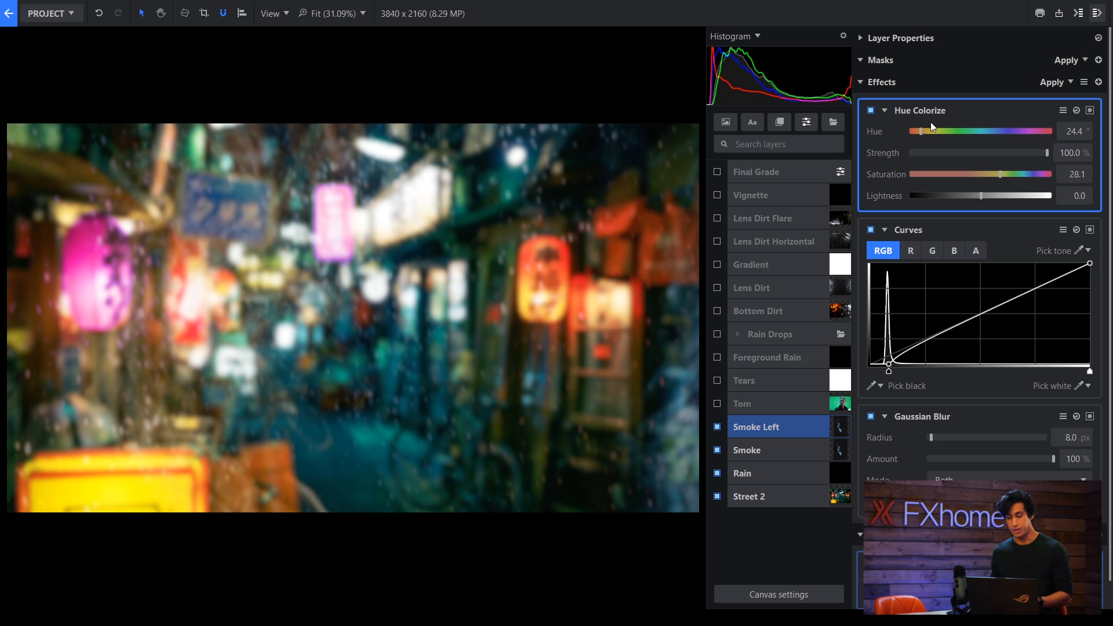
Shift the smoke's hue between blue and green, then select the Tom portrait layer.
{"action": "left_click_drag", "start_coordinate": [930, 131], "coordinate": [972, 131]}
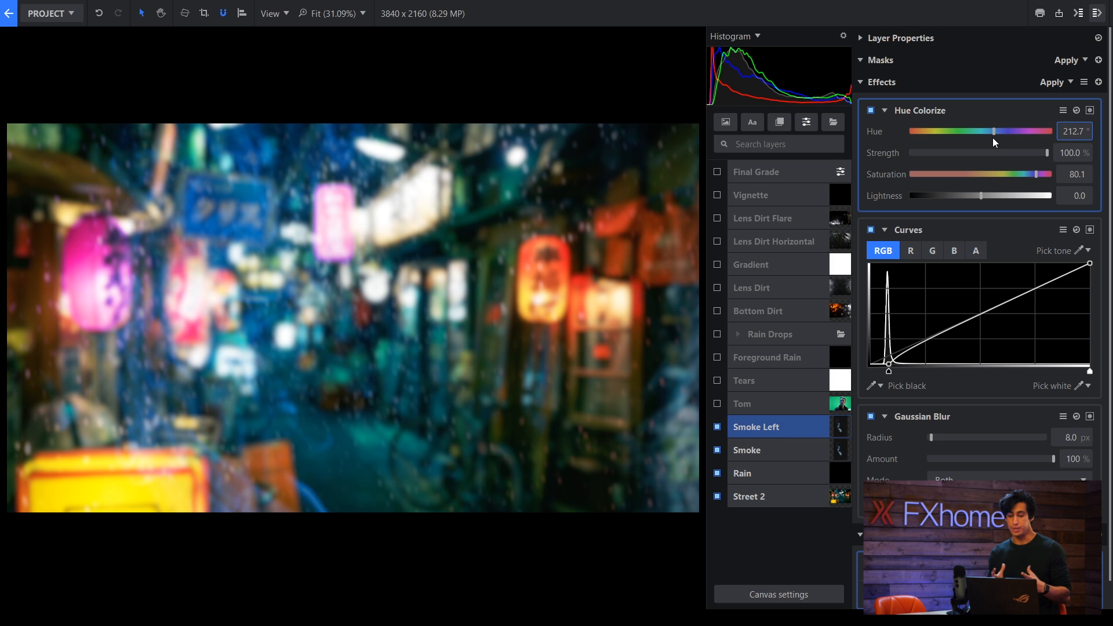
{"action": "left_click_drag", "start_coordinate": [994, 131], "coordinate": [947, 131]}
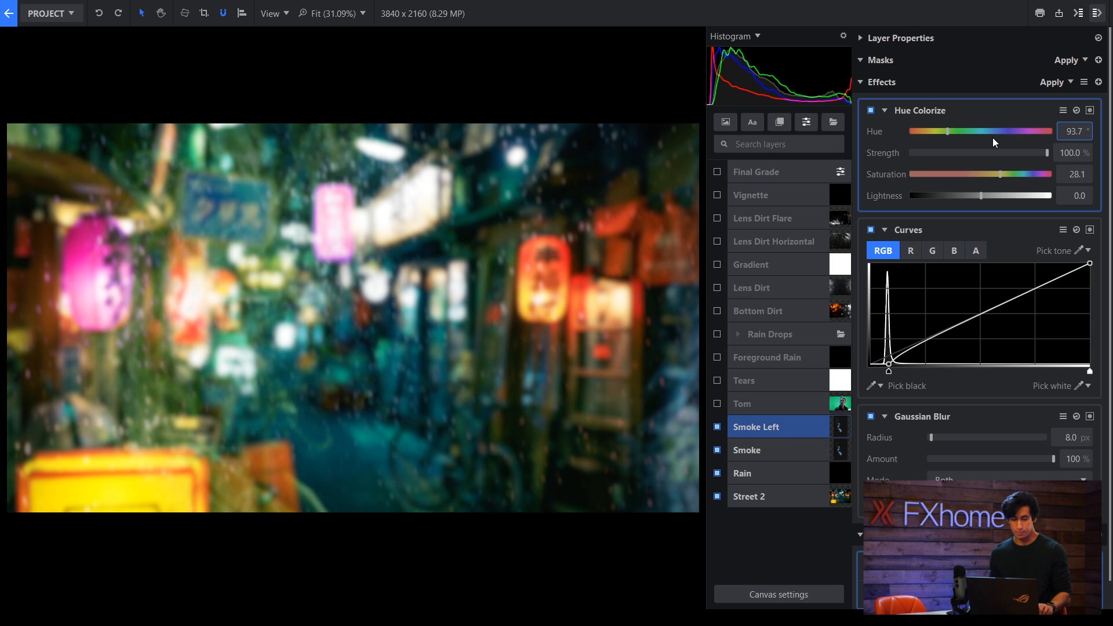
{"action": "left_click", "coordinate": [716, 407]}
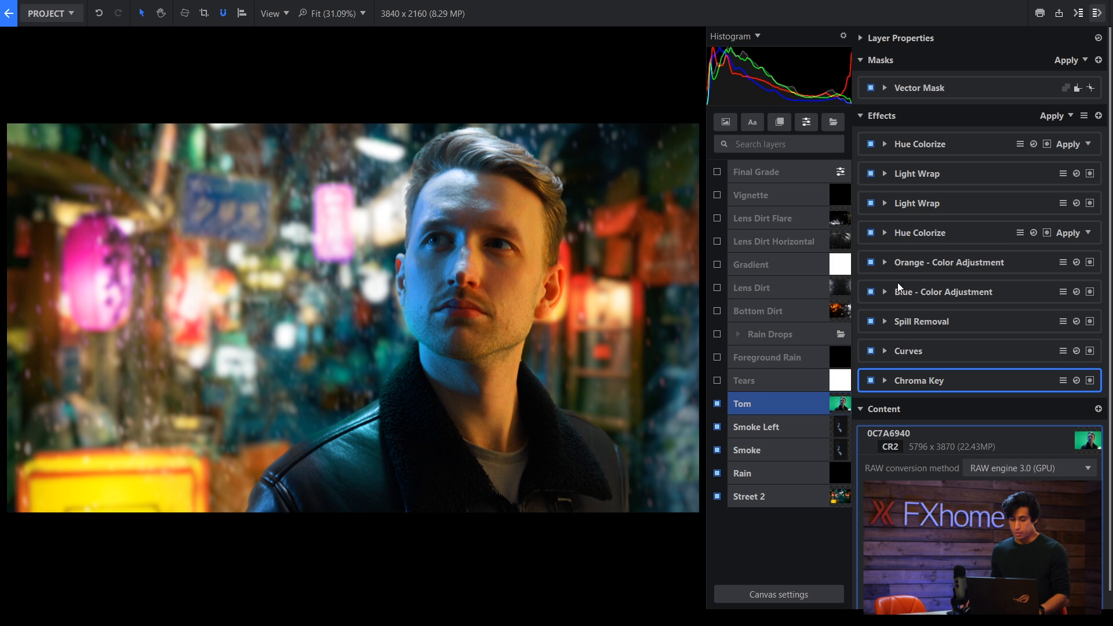
Compare Tom's blue and orange colour adjustments and set the blue hue shift to -16.
{"action": "left_click", "coordinate": [869, 291]}
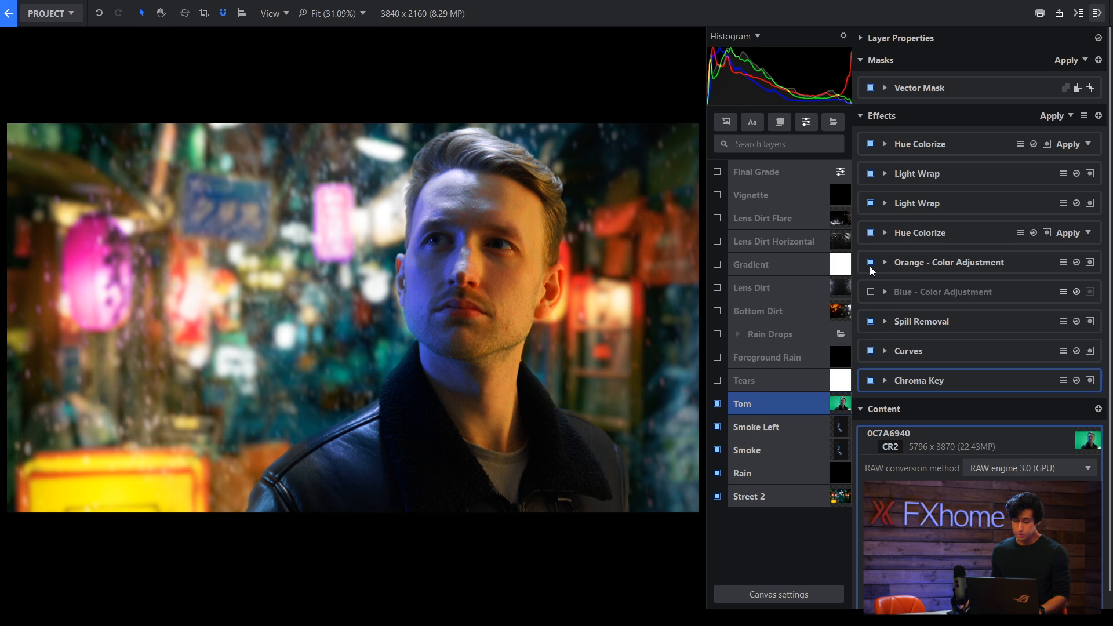
{"action": "left_click", "coordinate": [884, 292]}
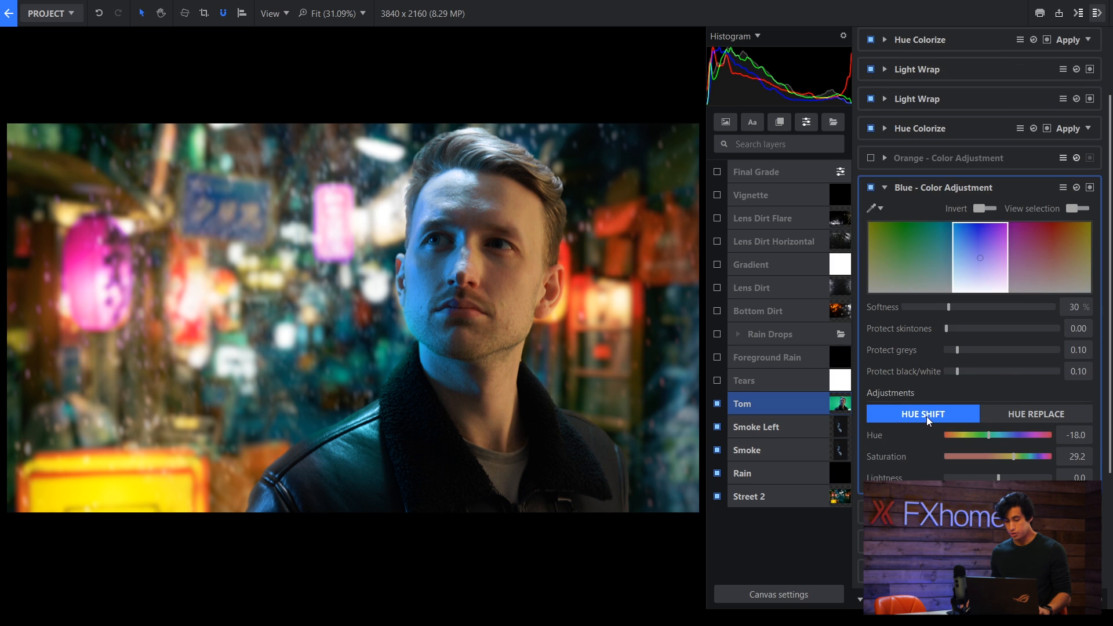
{"action": "mouse_move", "coordinate": [1029, 402]}
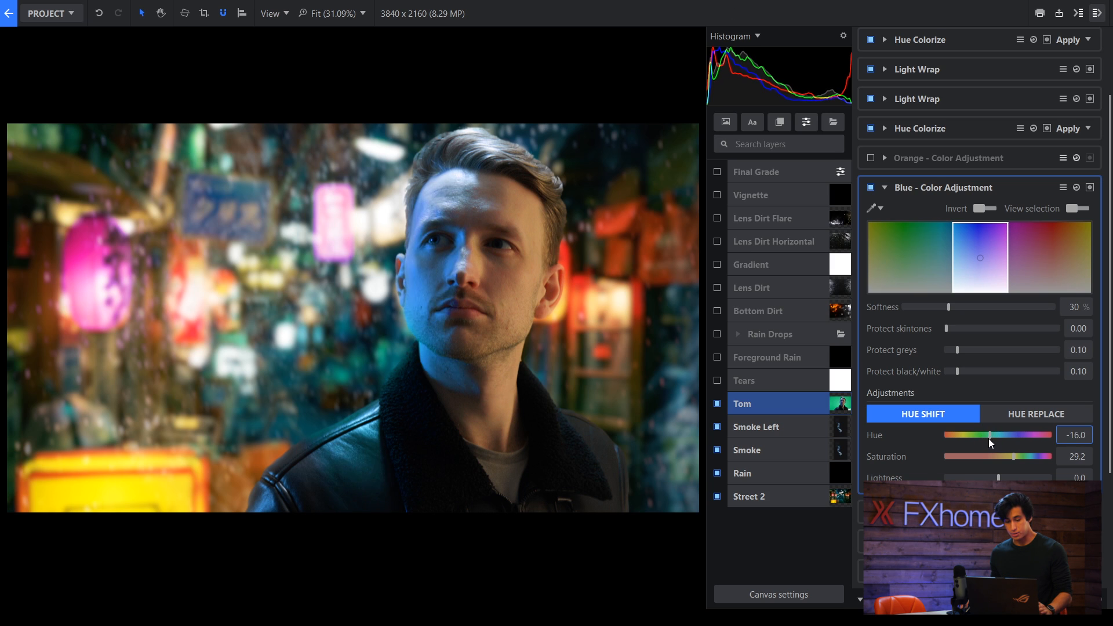
{"action": "left_click_drag", "start_coordinate": [980, 435], "coordinate": [994, 435]}
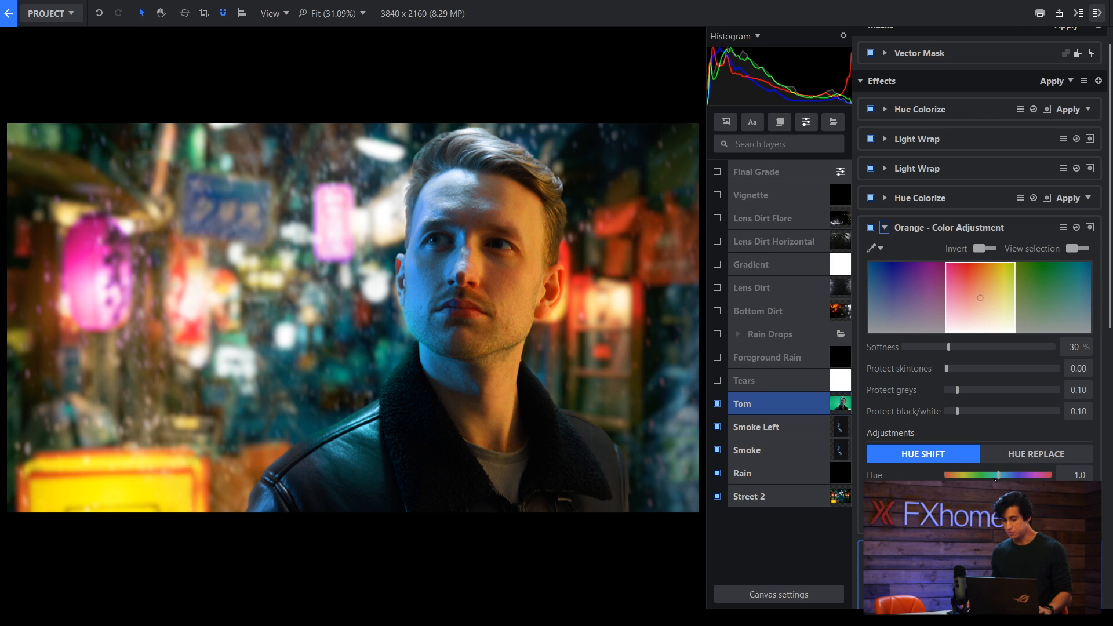
{"action": "left_click", "coordinate": [744, 380]}
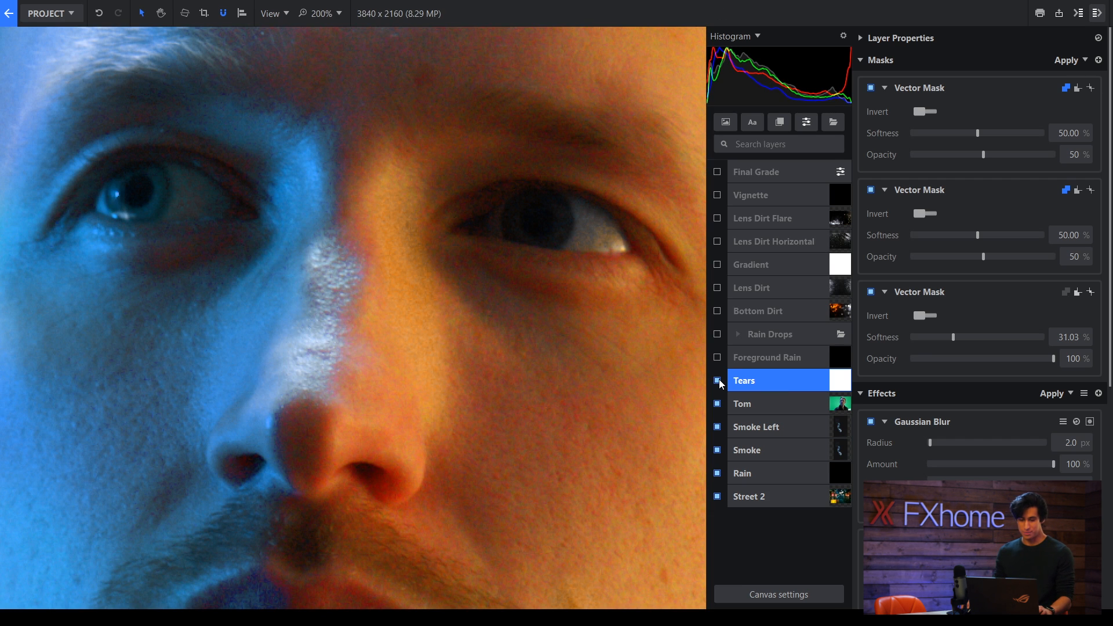
Turn on the Tears layer and expand the Rain Drops group to reveal its four drop layers.
{"action": "left_click", "coordinate": [766, 357]}
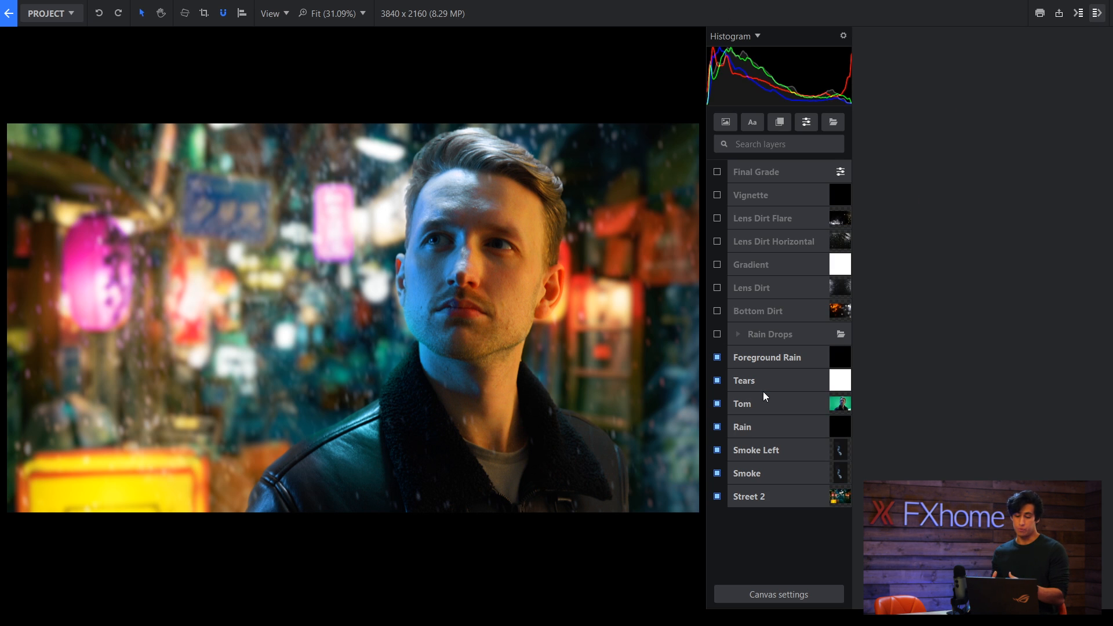
{"action": "left_click", "coordinate": [737, 333]}
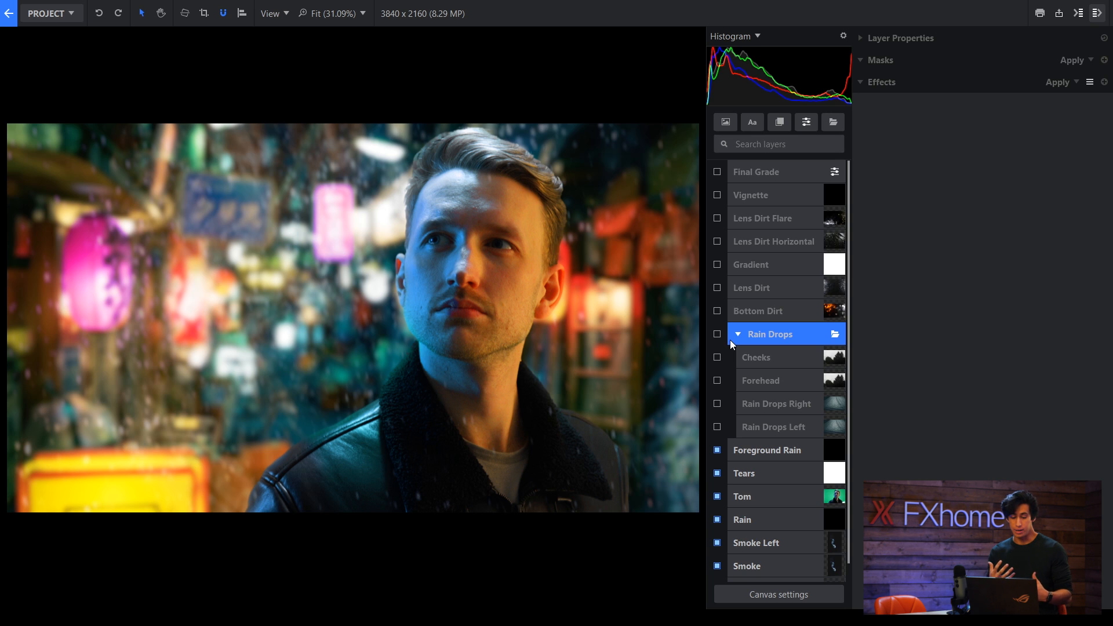
Enable the Rain Drops group and blend Rain Drops Left as Color dodge at 39% opacity with its mask on.
{"action": "left_click", "coordinate": [773, 427]}
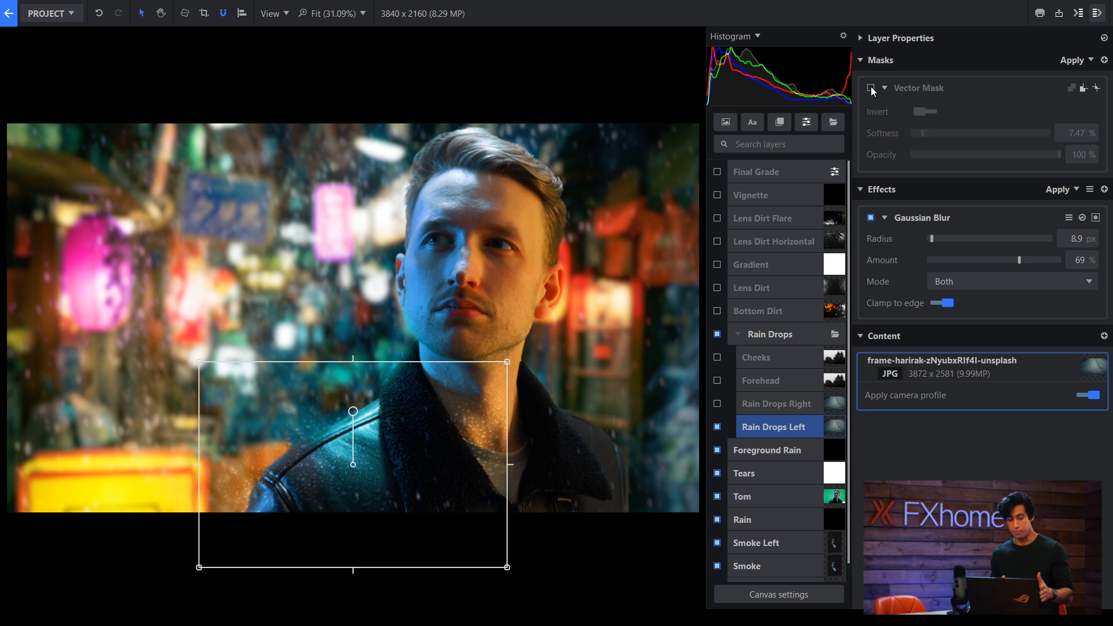
{"action": "left_click", "coordinate": [859, 37]}
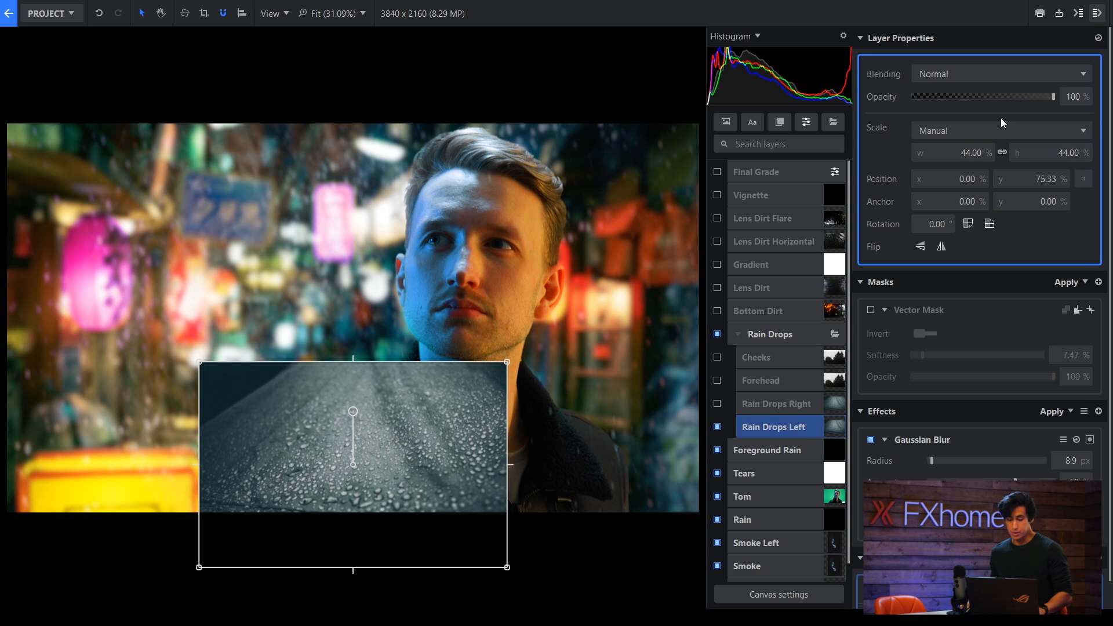
{"action": "left_click", "coordinate": [871, 310]}
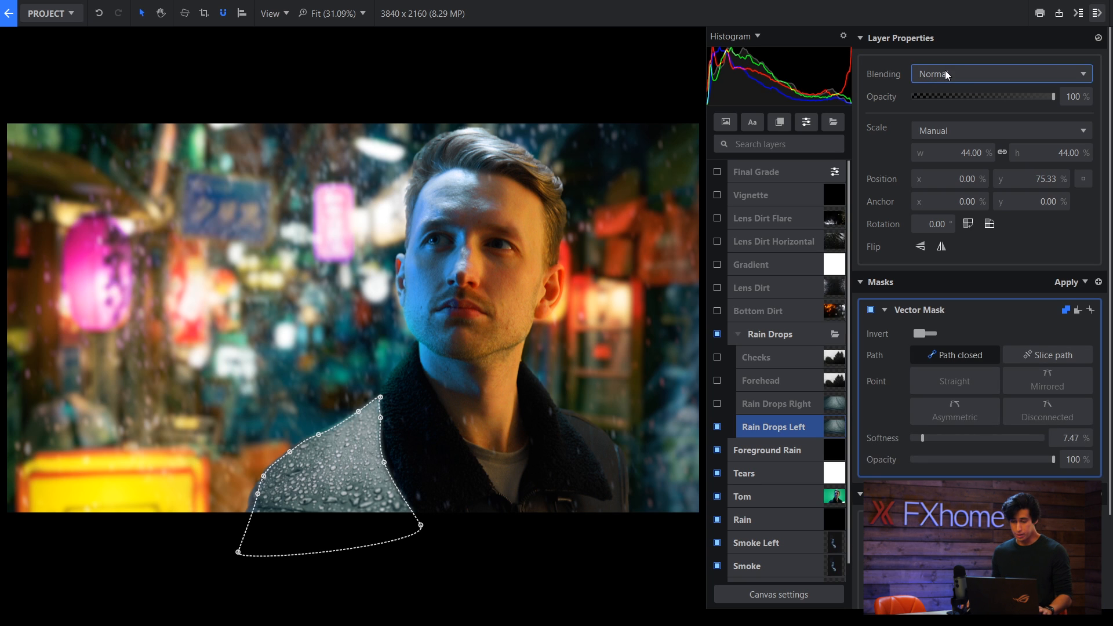
{"action": "left_click", "coordinate": [1002, 74]}
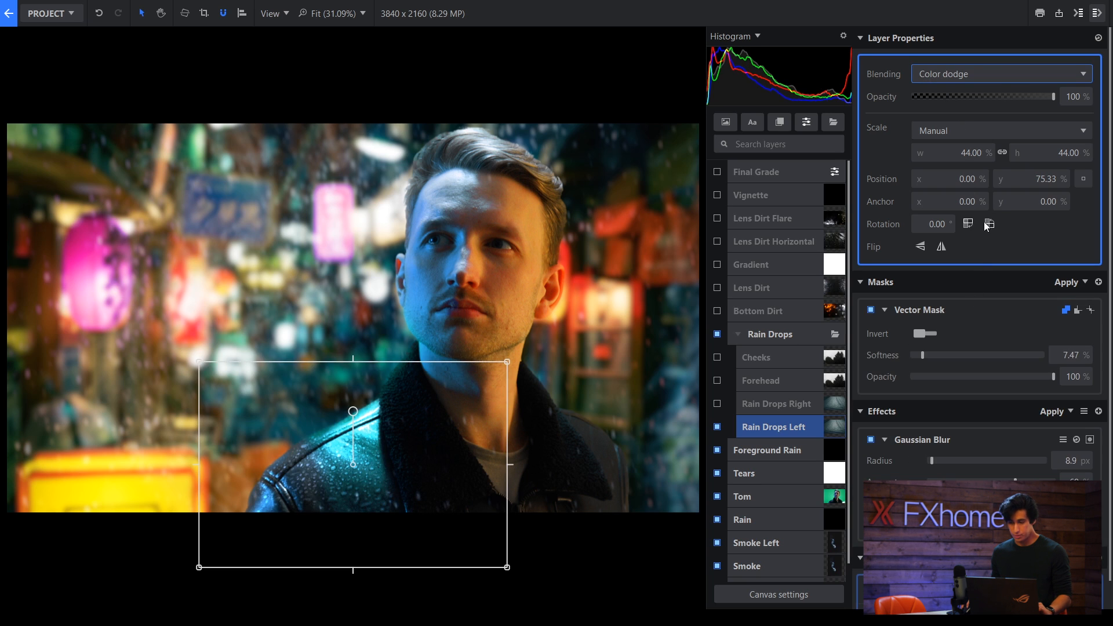
{"action": "left_click_drag", "start_coordinate": [1040, 96], "coordinate": [958, 96]}
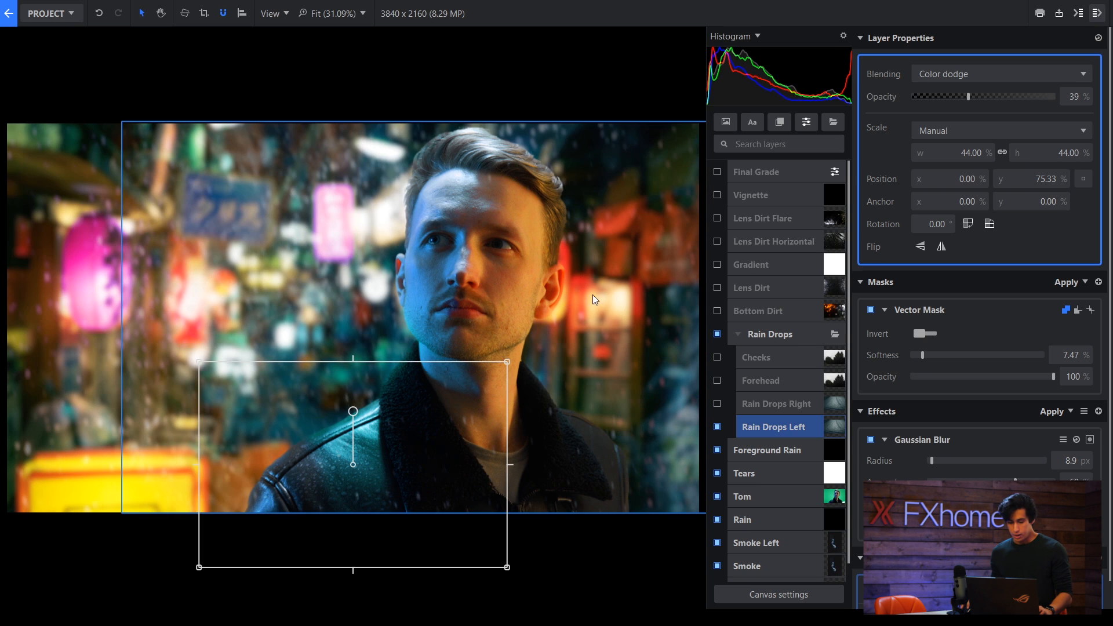
{"action": "left_click", "coordinate": [776, 403]}
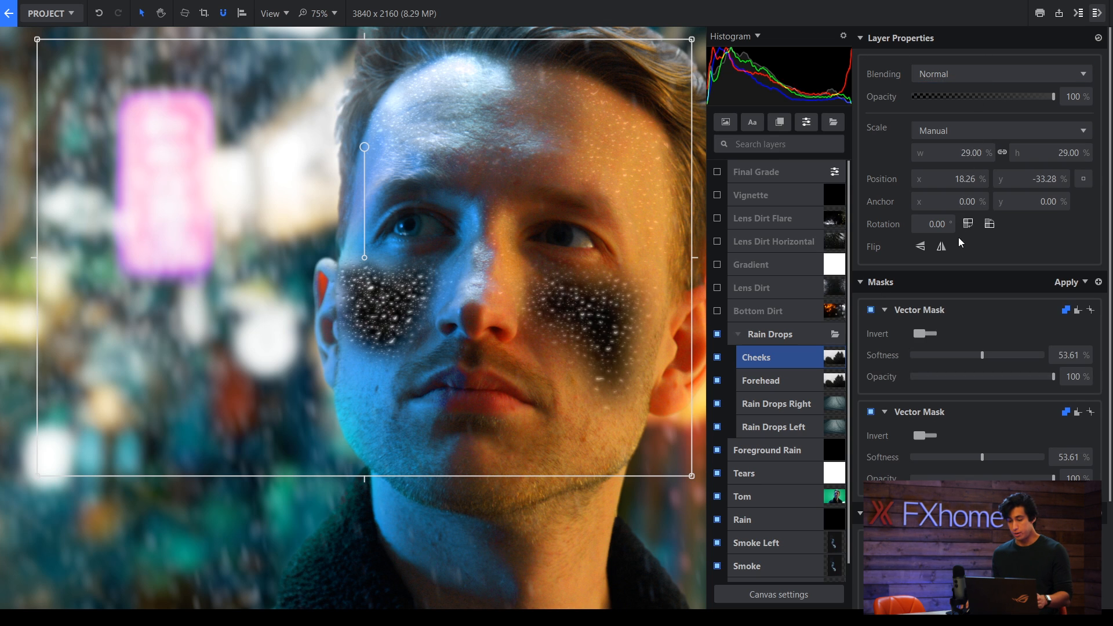
Blend the Cheeks droplets in Add mode and lower their opacity.
{"action": "left_click", "coordinate": [1001, 74]}
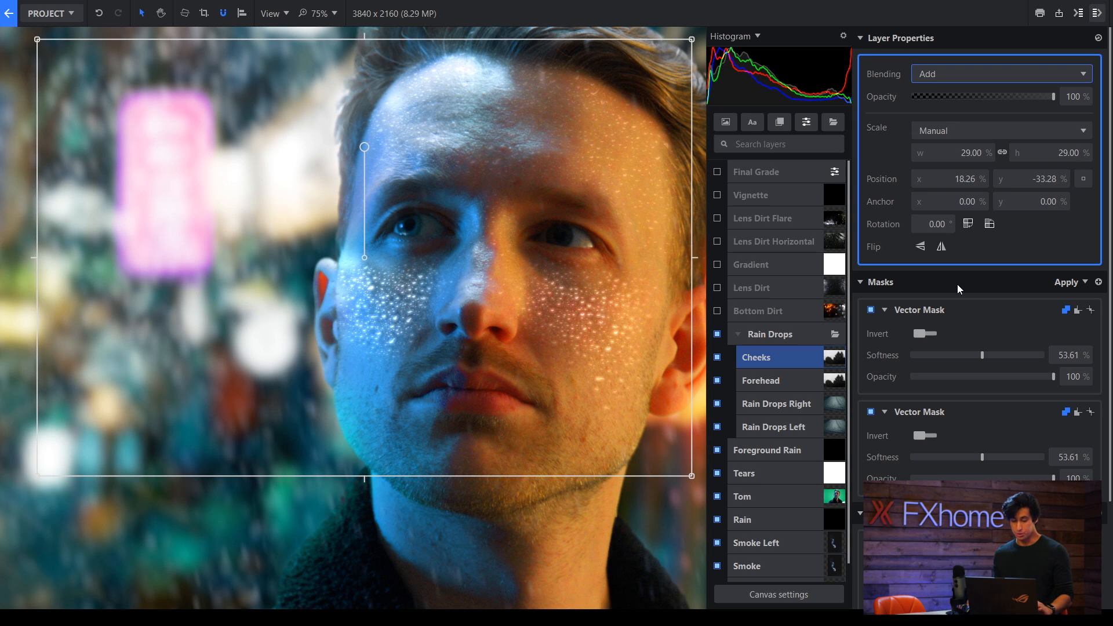
{"action": "left_click_drag", "start_coordinate": [1032, 96], "coordinate": [949, 96]}
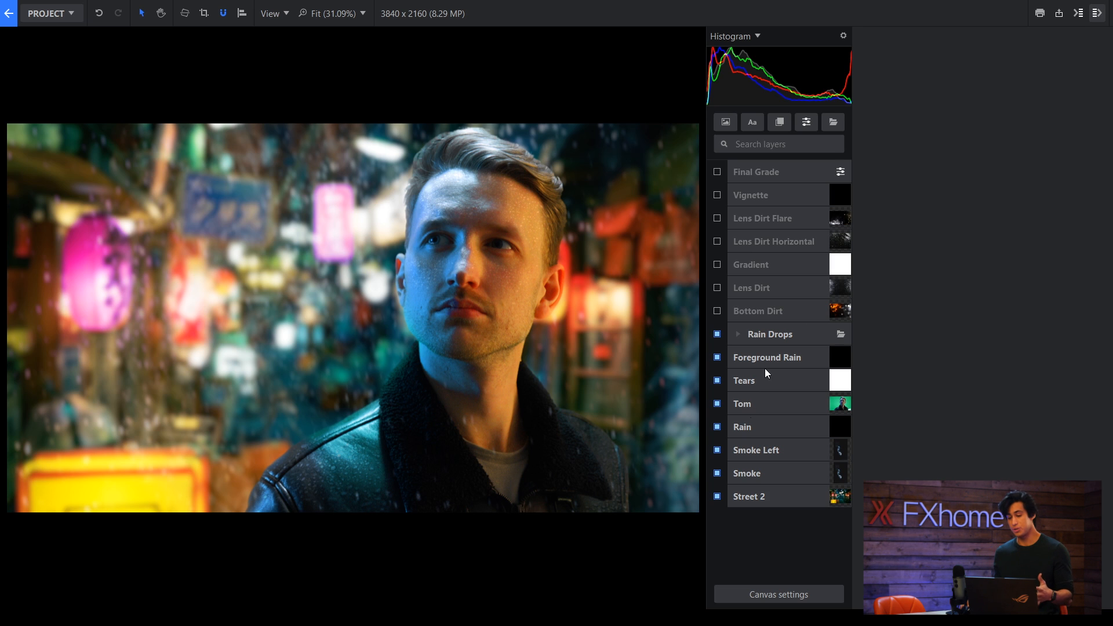
Switch on the Bottom Dirt layer and review its curved vector mask.
{"action": "left_click", "coordinate": [756, 310]}
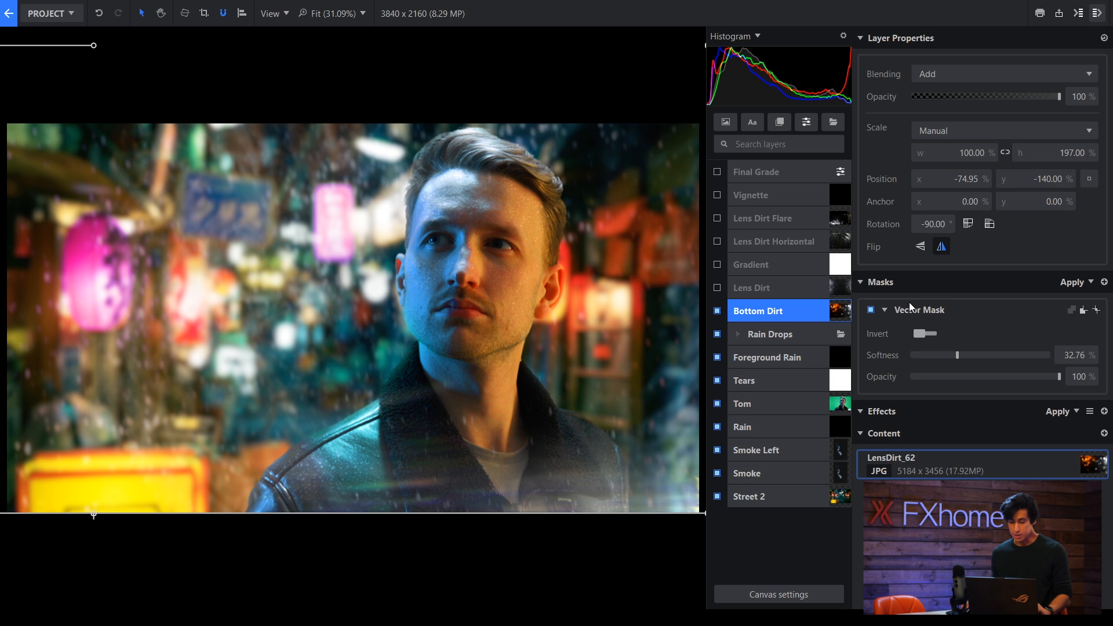
{"action": "left_click", "coordinate": [868, 309]}
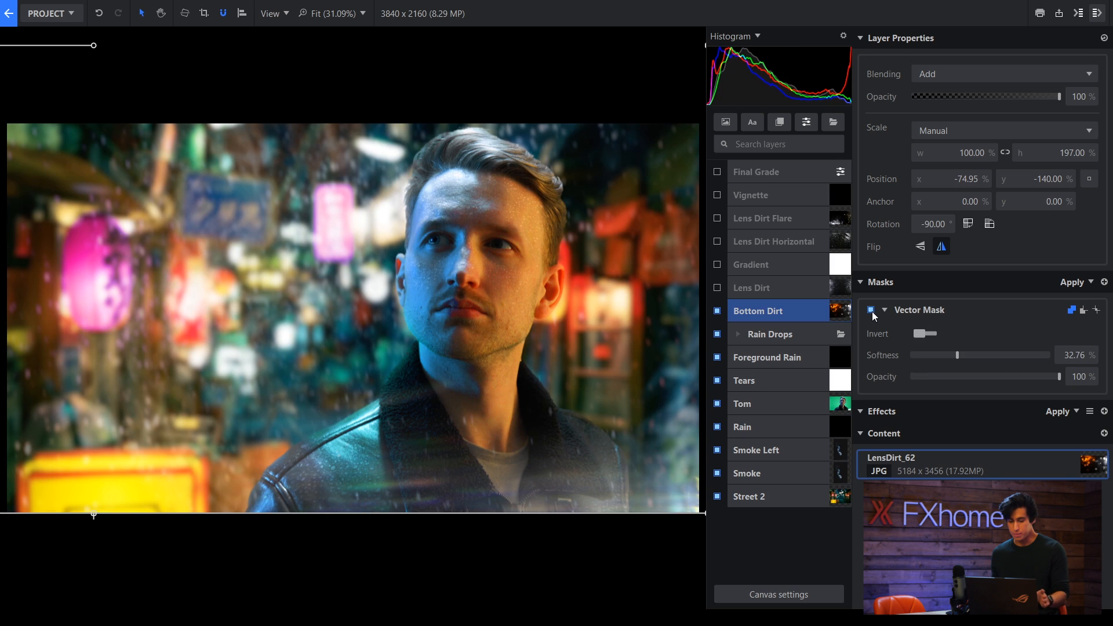
{"action": "left_click", "coordinate": [758, 311]}
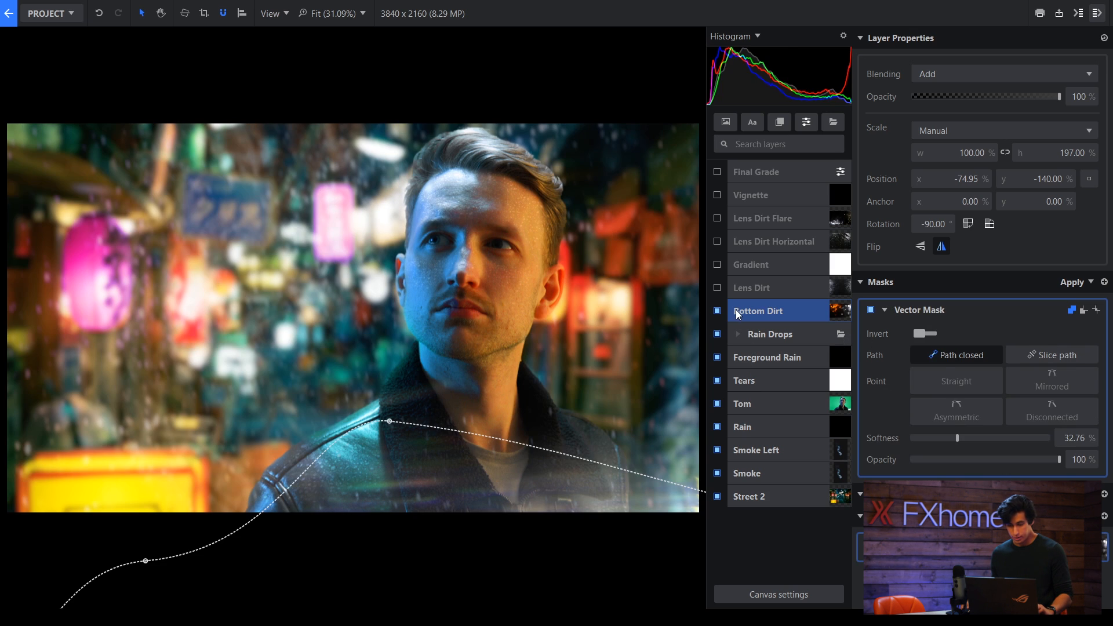
Switch on the Lens Dirt, Lens Dirt Flare, Lens Dirt Horizontal and Vignette layers.
{"action": "left_click", "coordinate": [751, 287]}
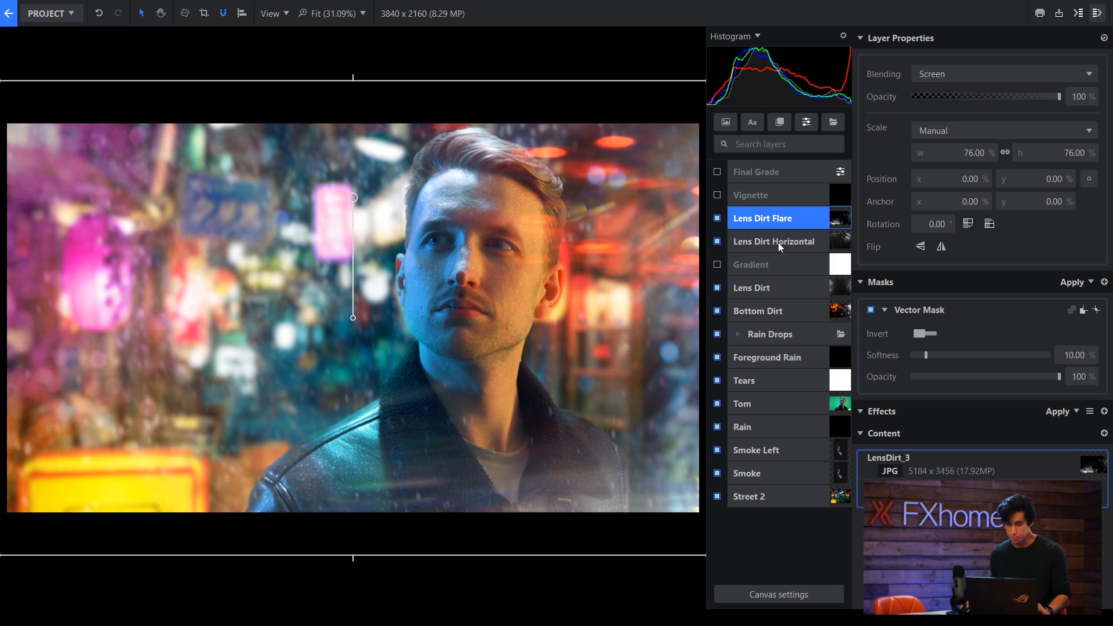
{"action": "left_click", "coordinate": [773, 242]}
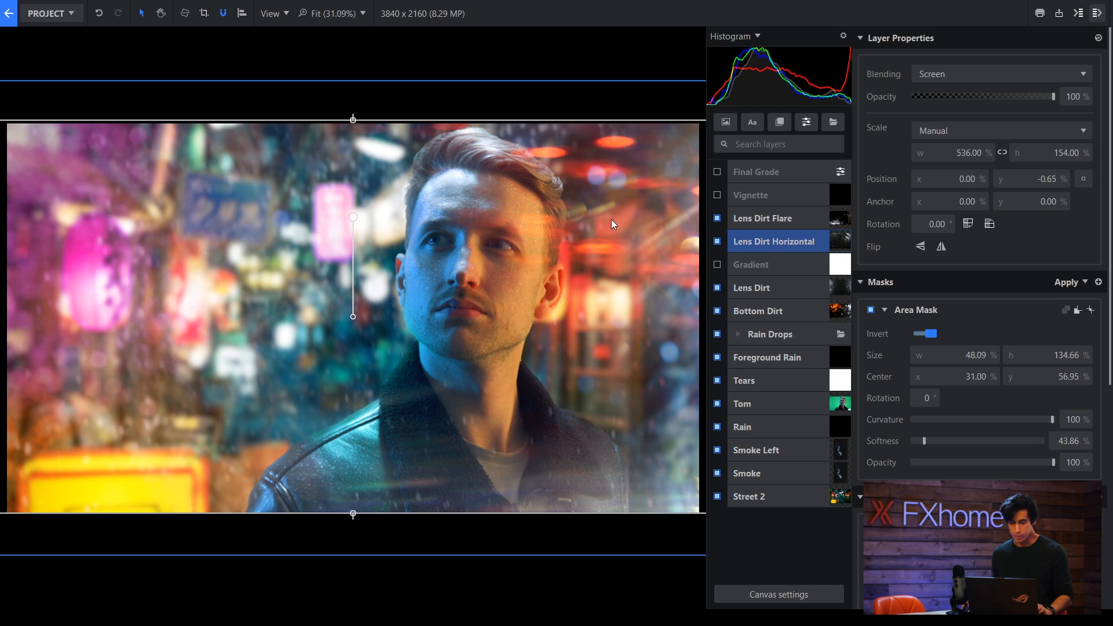
{"action": "left_click", "coordinate": [749, 195]}
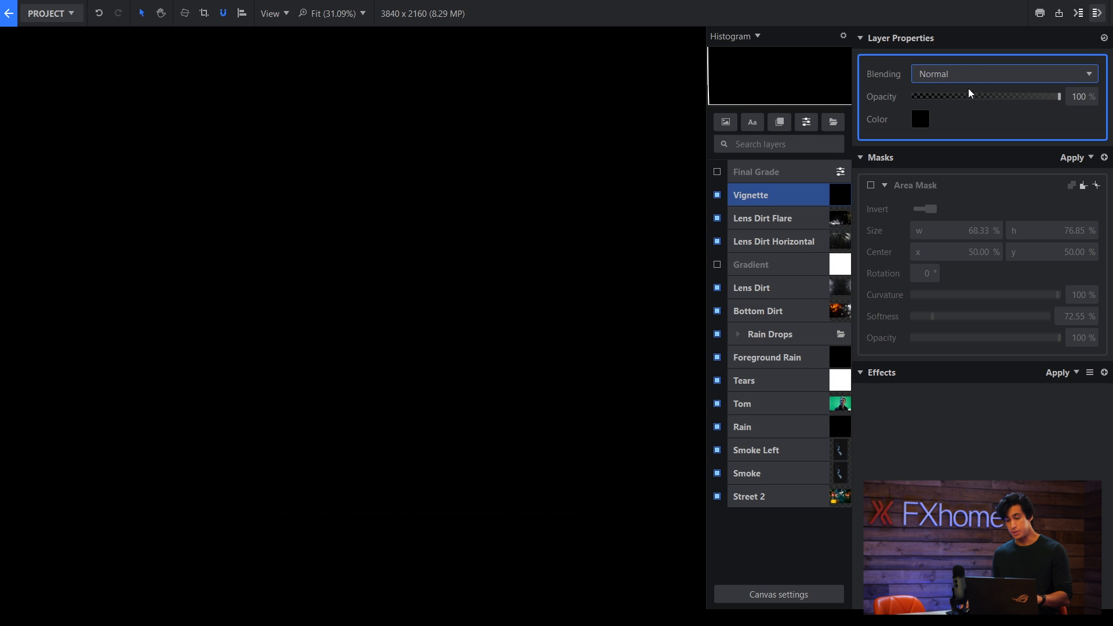
Blend the Vignette layer as Overlay and fade its opacity down to 50%.
{"action": "left_click", "coordinate": [1003, 73]}
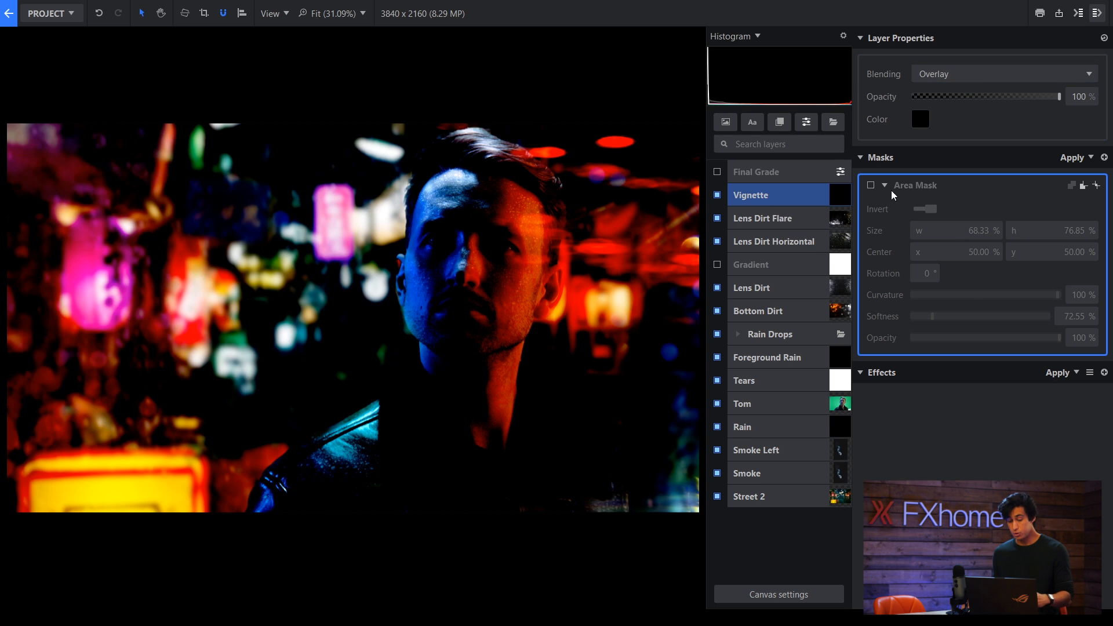
{"action": "left_click_drag", "start_coordinate": [1054, 96], "coordinate": [993, 96]}
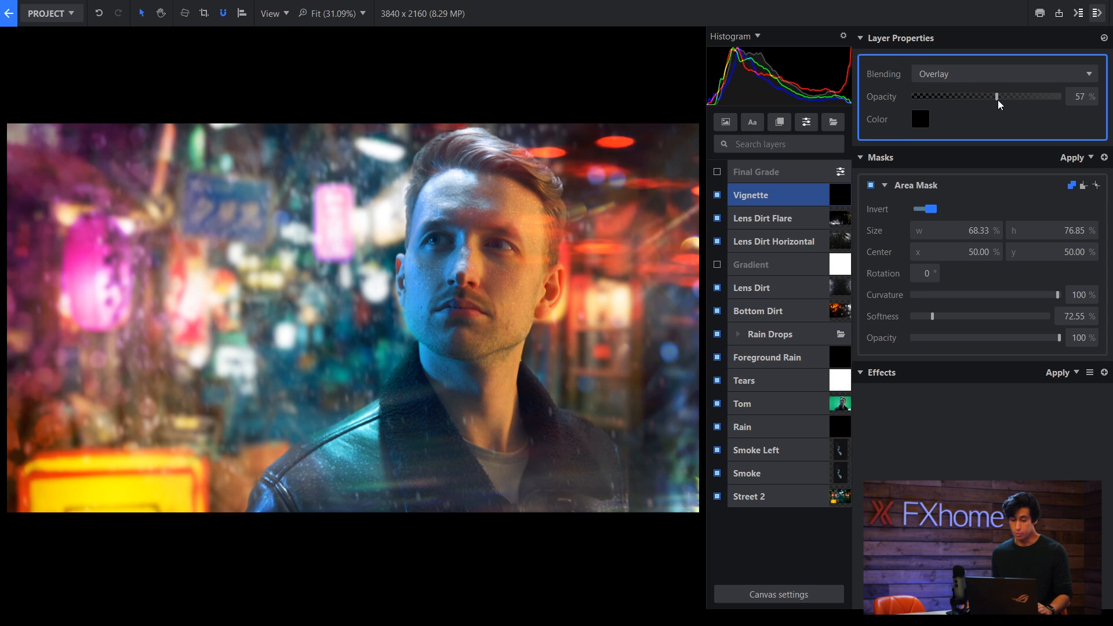
{"action": "left_click_drag", "start_coordinate": [995, 97], "coordinate": [984, 96]}
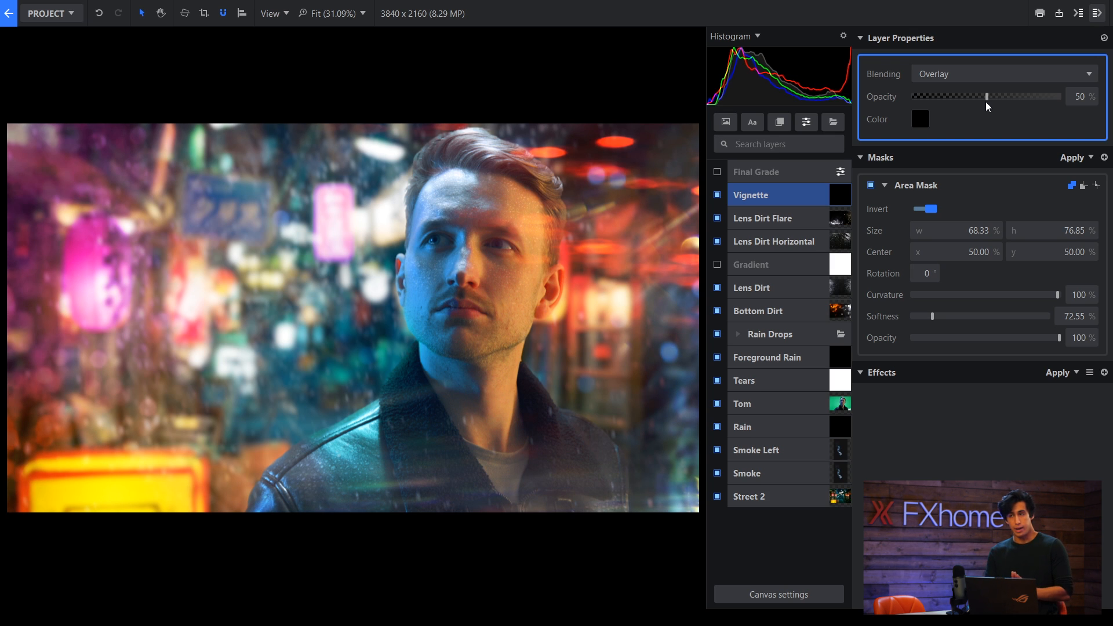
{"action": "left_click", "coordinate": [749, 264]}
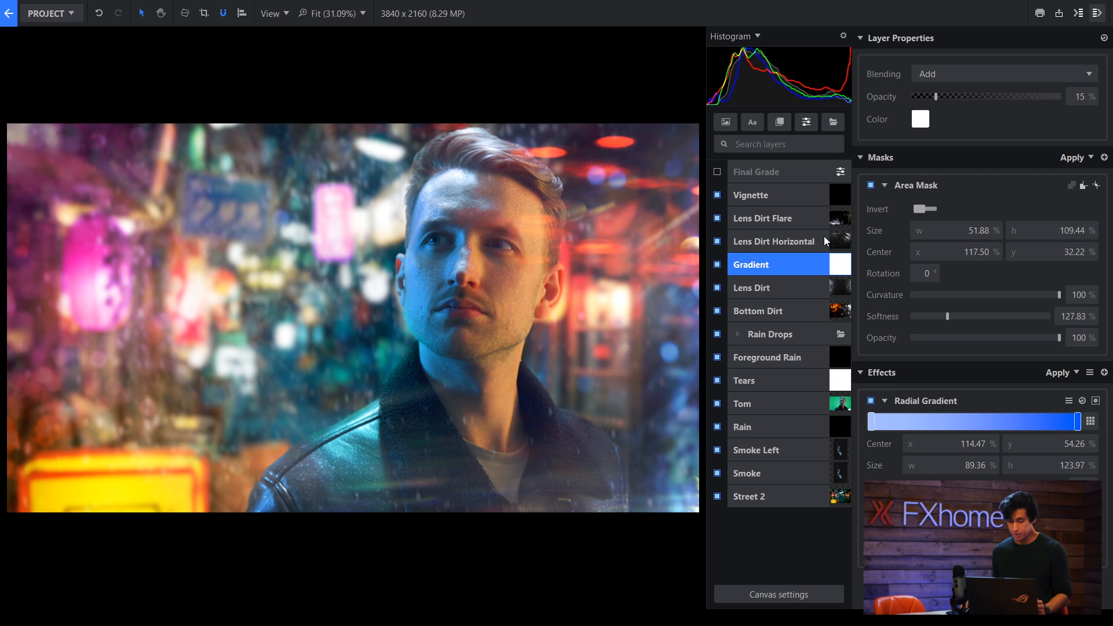
Inspect the Gradient layer's radial glow and review its Add blending at 15% opacity.
{"action": "left_click", "coordinate": [925, 401]}
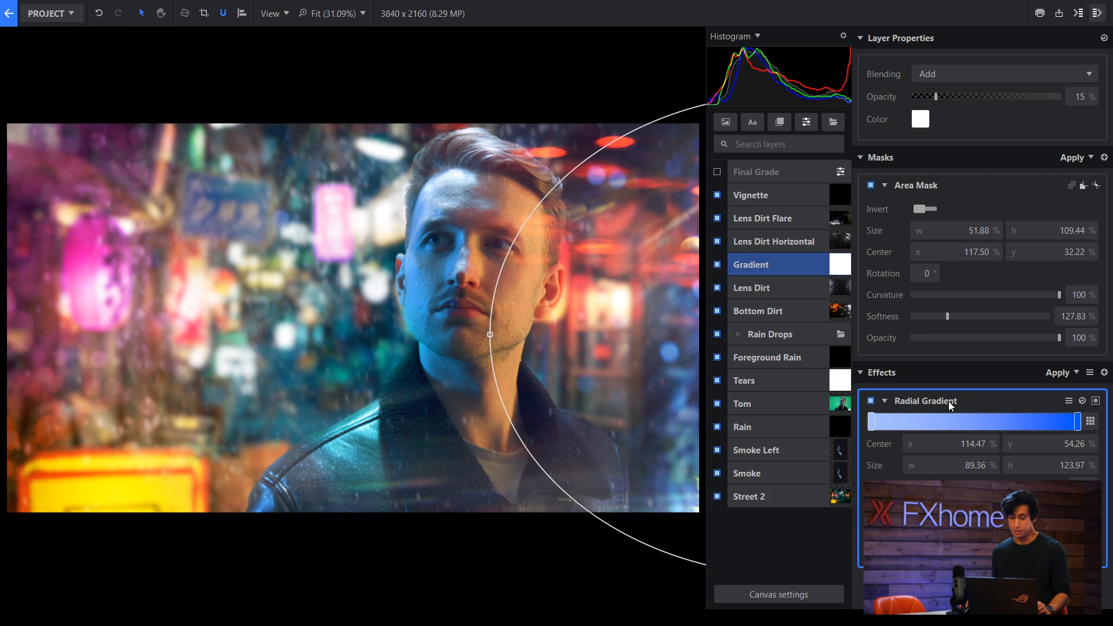
{"action": "left_click_drag", "start_coordinate": [935, 96], "coordinate": [1000, 96]}
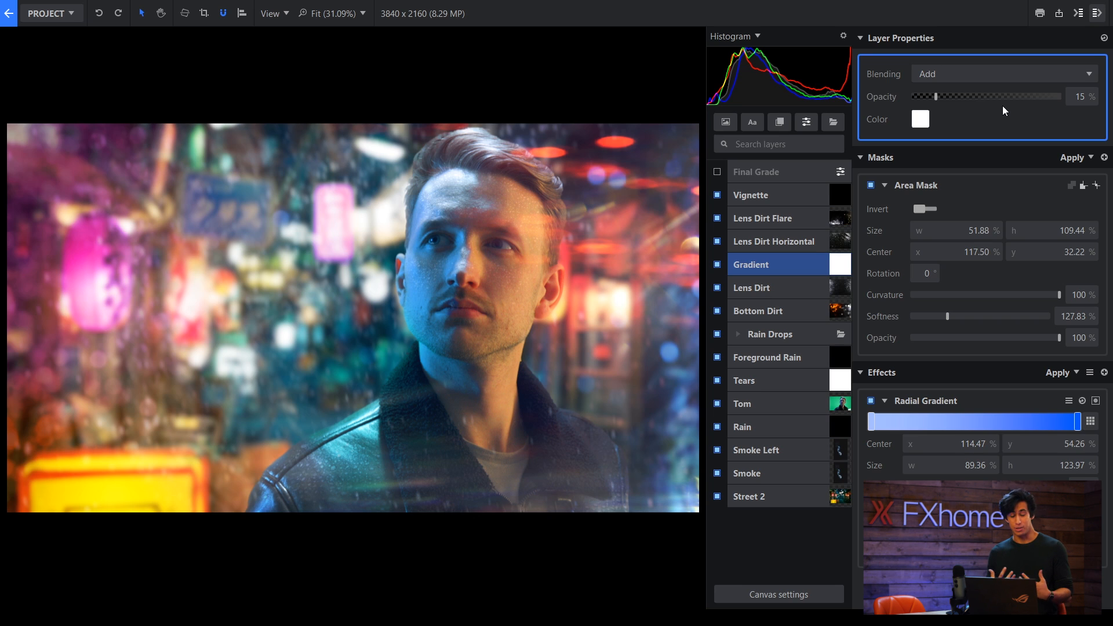
{"action": "left_click", "coordinate": [755, 172]}
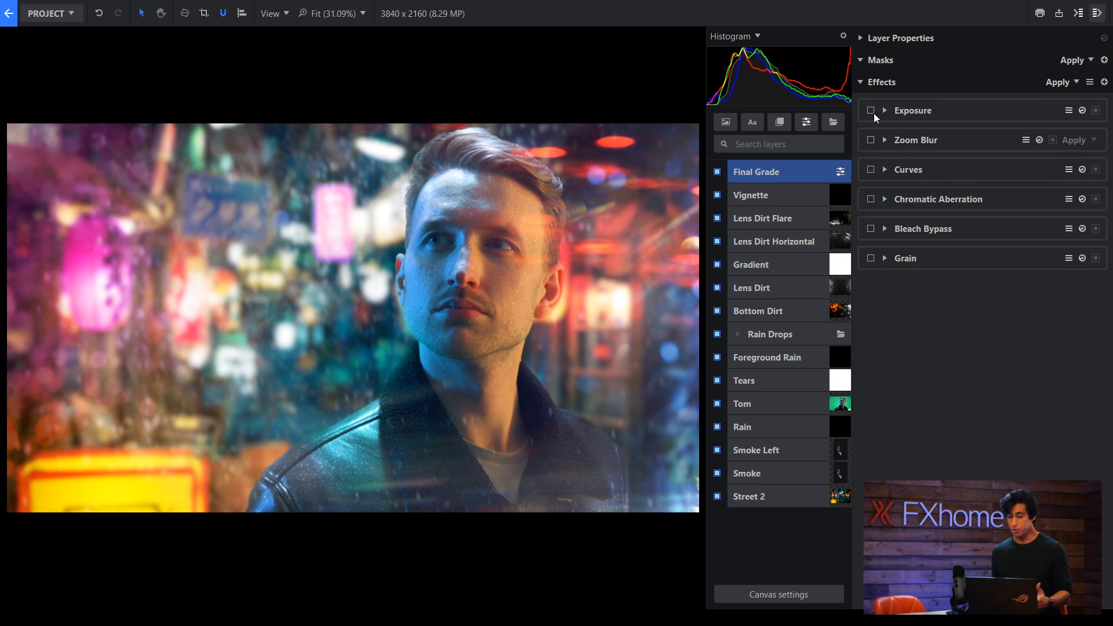
Turn on the Exposure adjustment in the Final Grade layer and review its settings.
{"action": "left_click", "coordinate": [871, 110]}
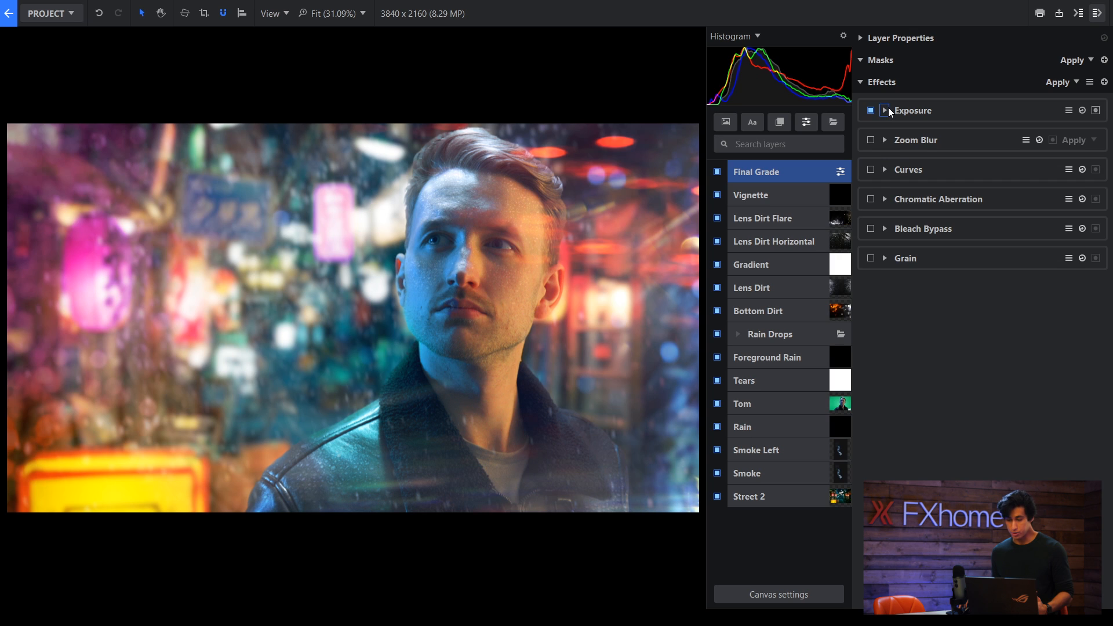
{"action": "left_click", "coordinate": [884, 111]}
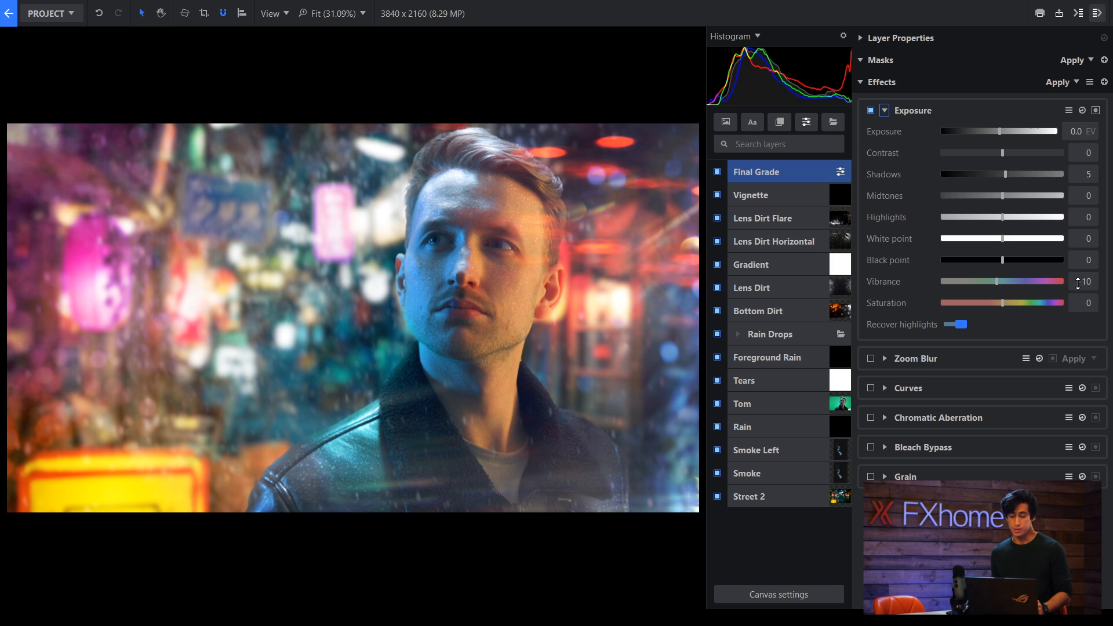
{"action": "left_click", "coordinate": [884, 110]}
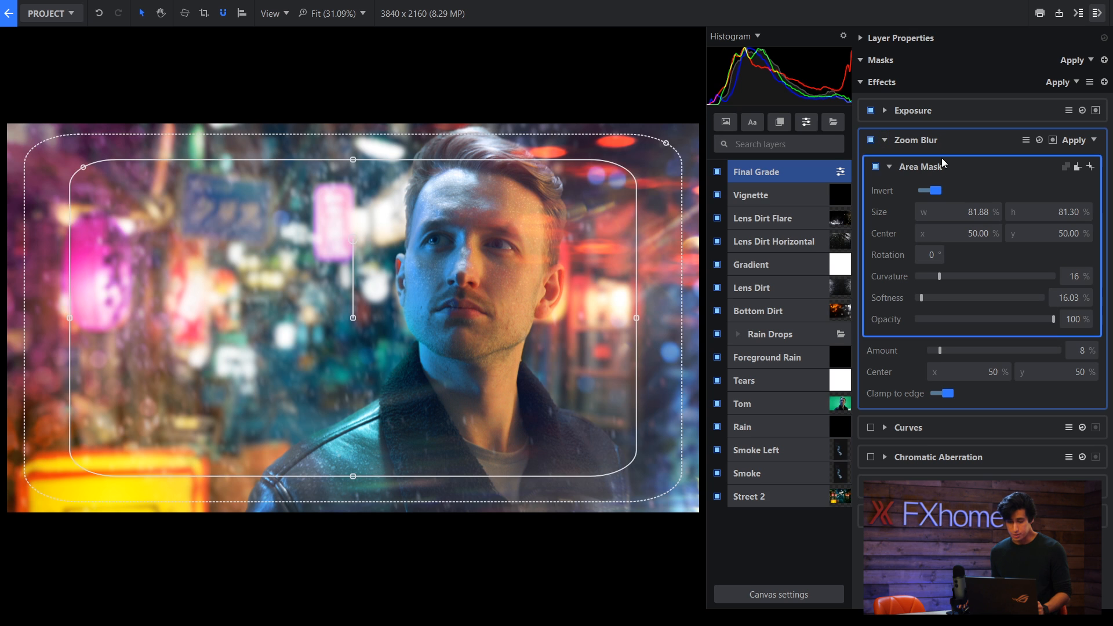
{"action": "mouse_move", "coordinate": [628, 248]}
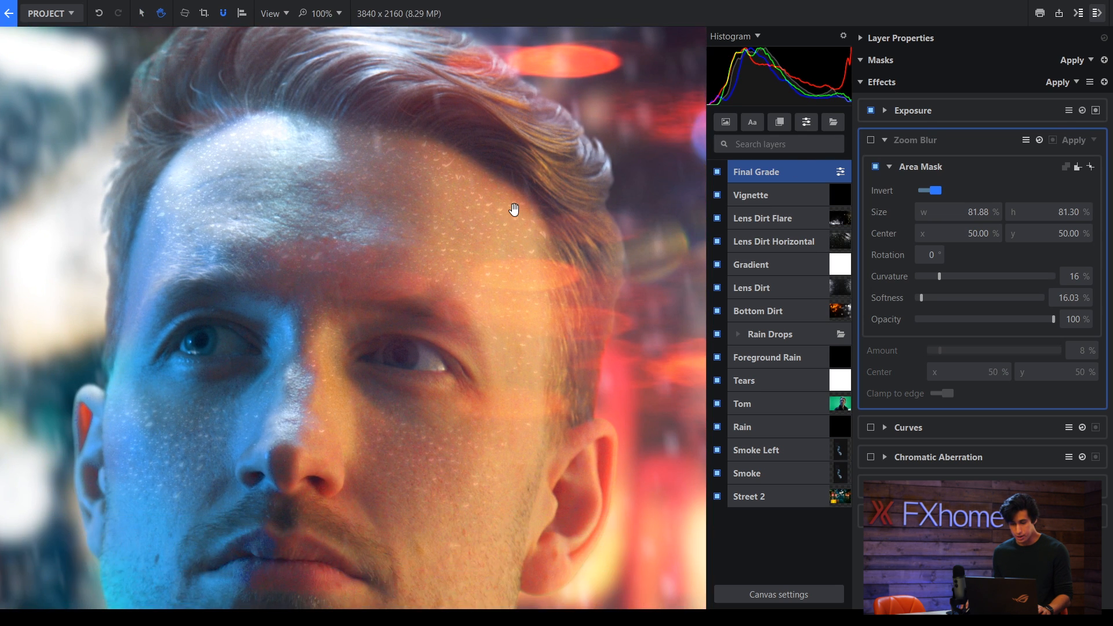
Enable the 8% edge-masked Zoom Blur and compare it on the jacket detail at close-up.
{"action": "left_click", "coordinate": [940, 393]}
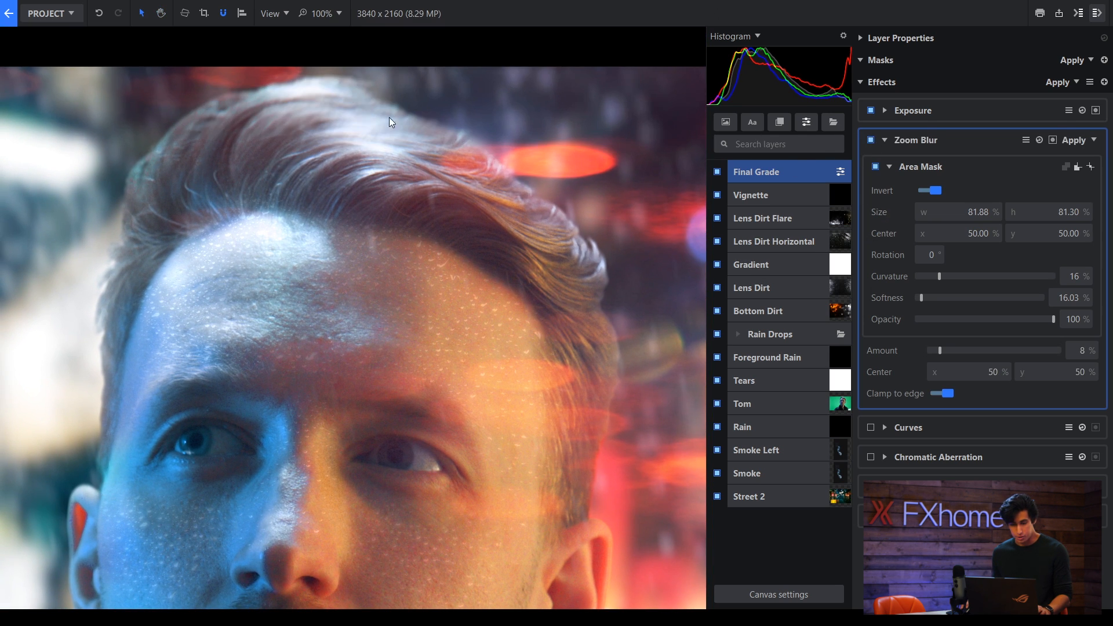
{"action": "left_click_drag", "start_coordinate": [389, 121], "coordinate": [480, 367]}
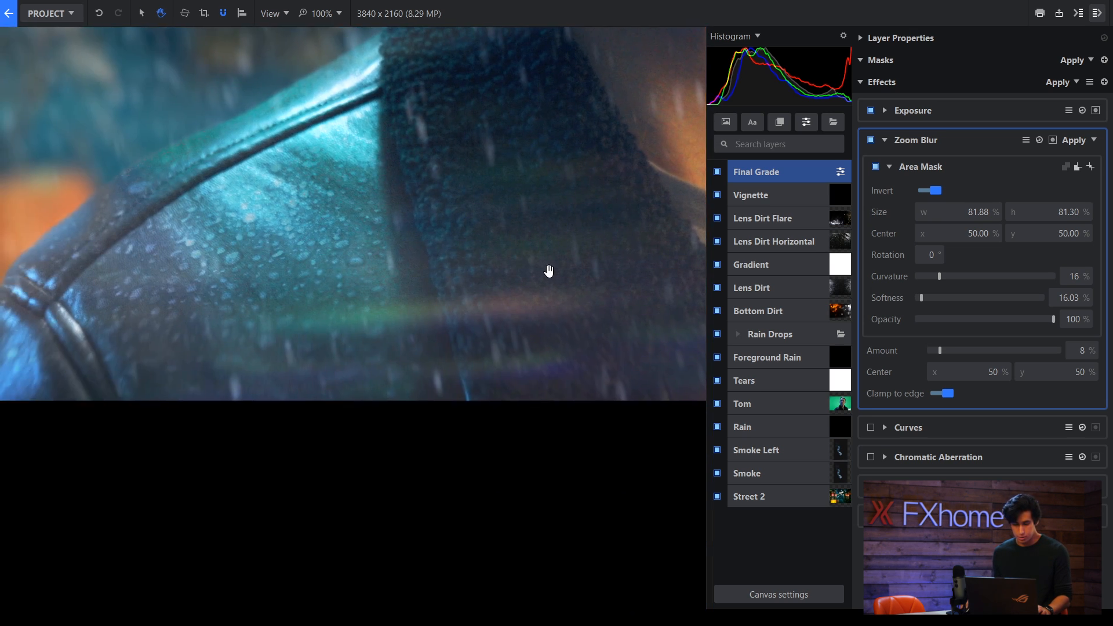
{"action": "left_click", "coordinate": [871, 140]}
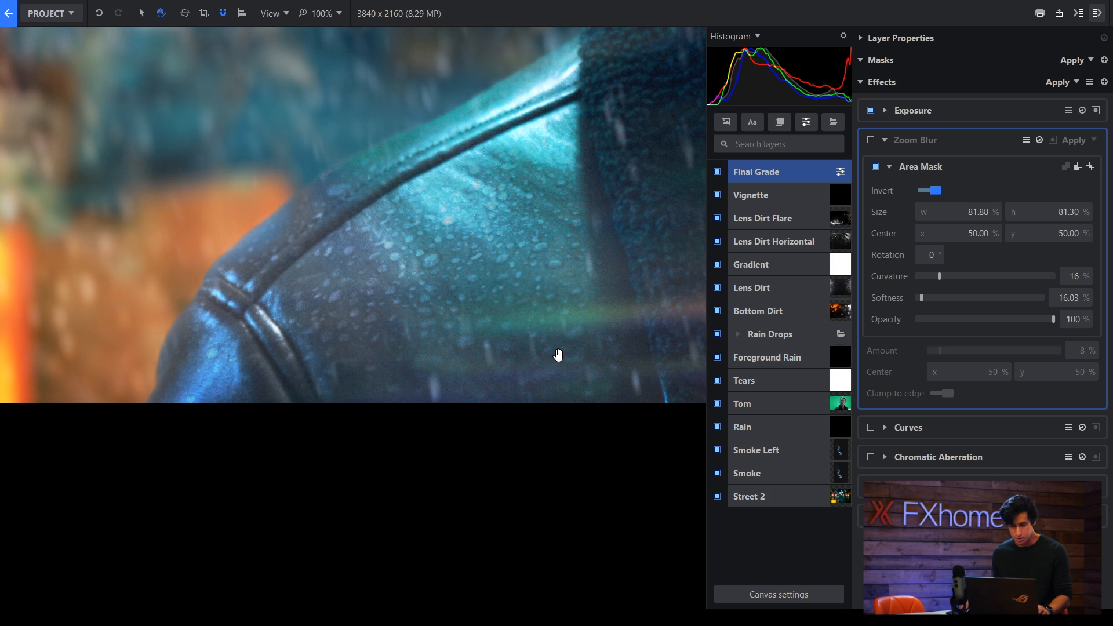
{"action": "left_click", "coordinate": [884, 140]}
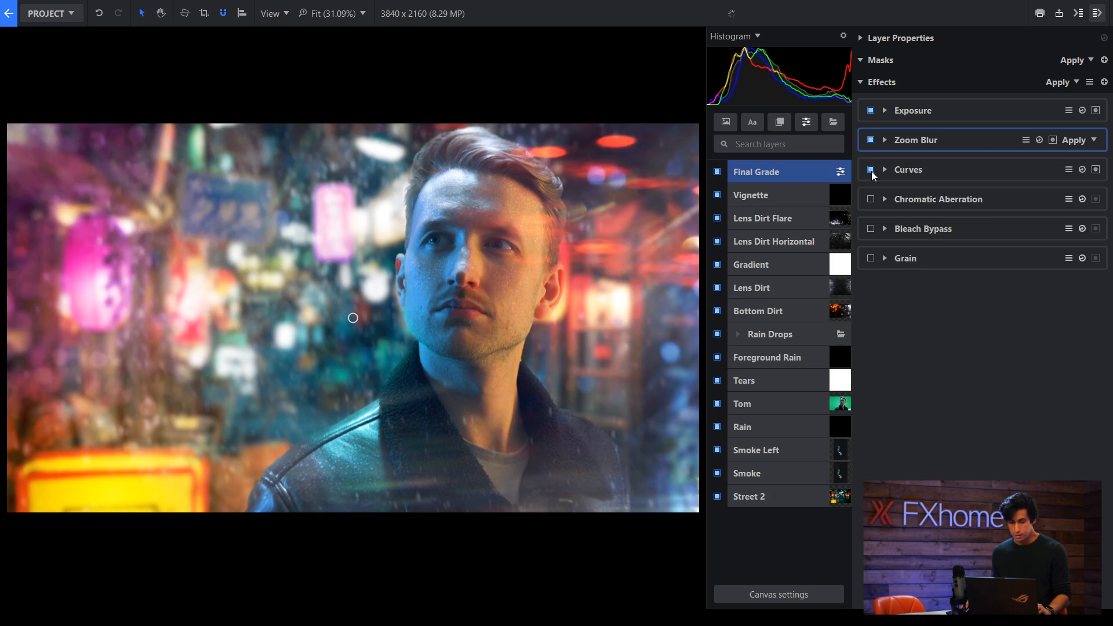
Enable Curves and bend the green channel into an S-curve, lowering shadows and lifting highlights.
{"action": "left_click", "coordinate": [884, 169]}
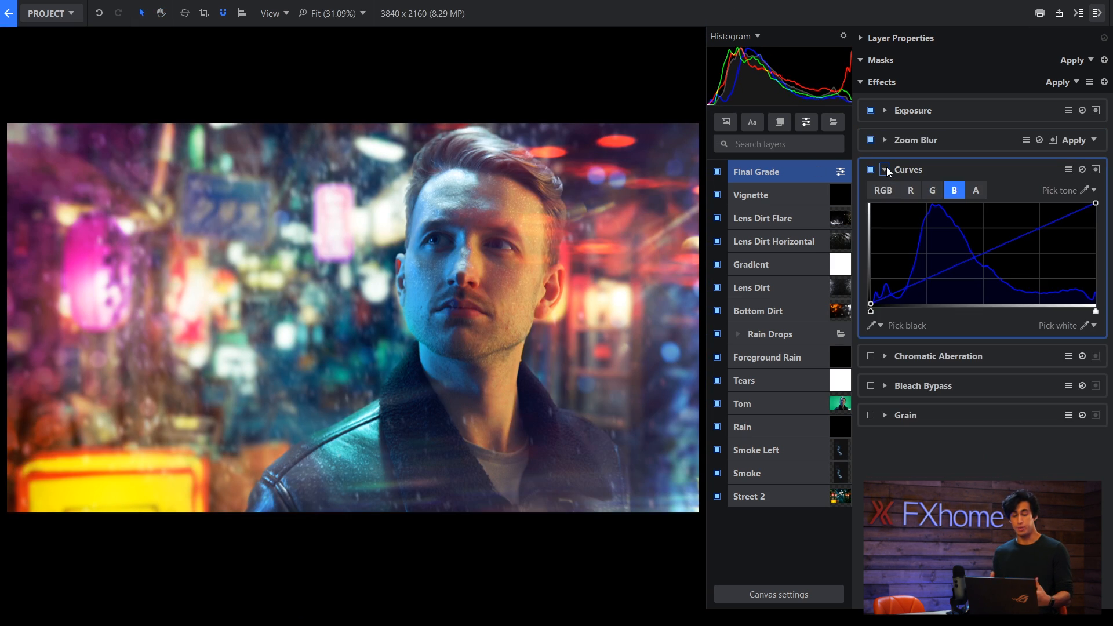
{"action": "left_click", "coordinate": [932, 190]}
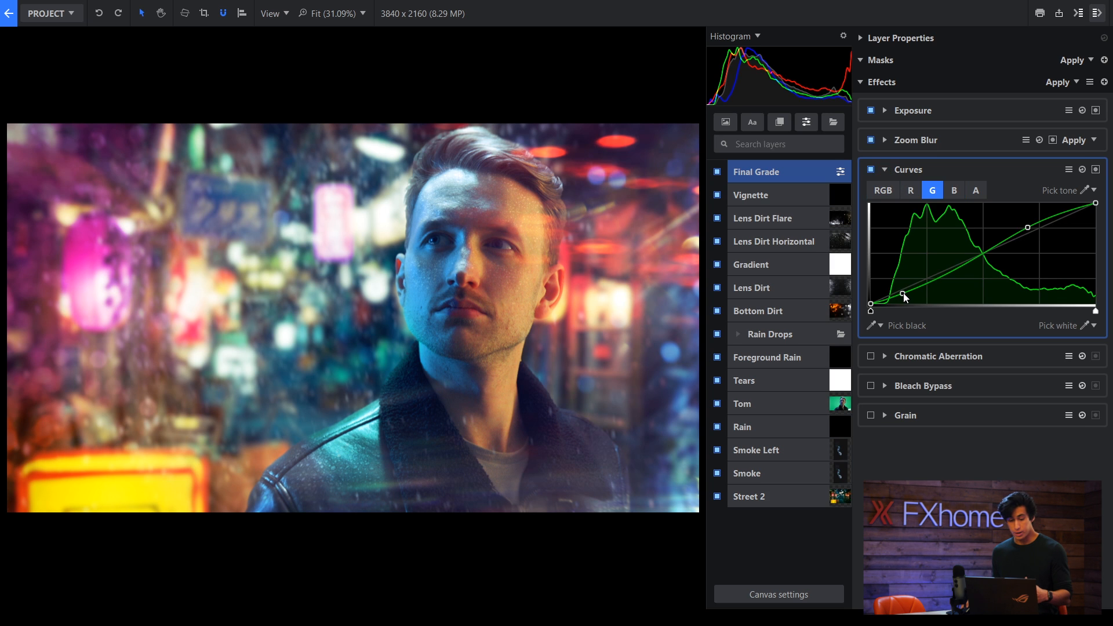
{"action": "left_click_drag", "start_coordinate": [906, 296], "coordinate": [905, 301]}
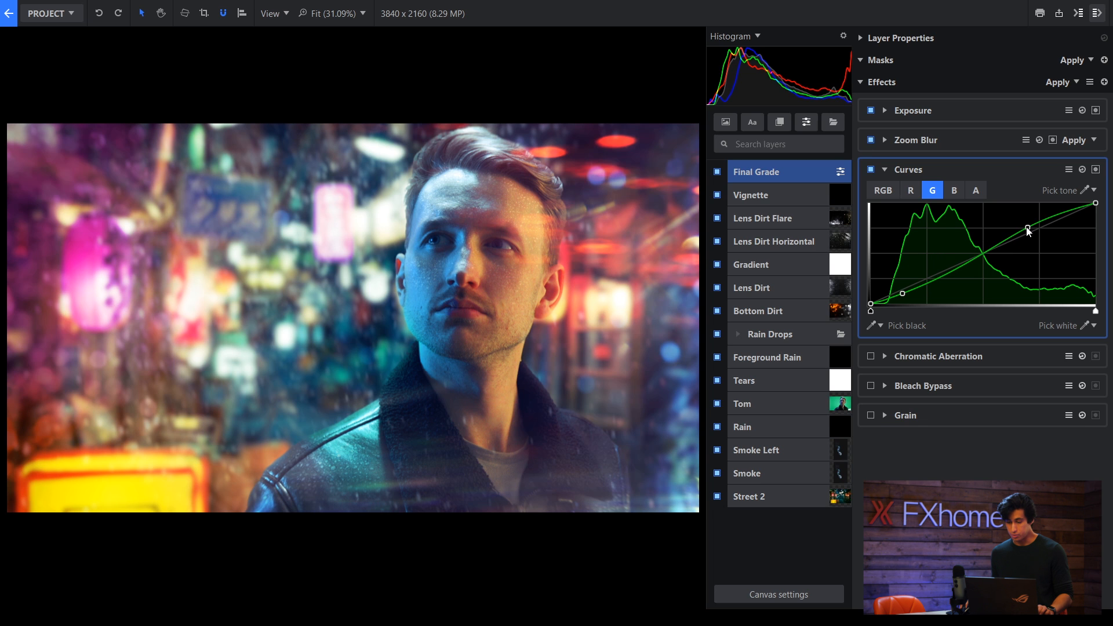
{"action": "left_click_drag", "start_coordinate": [1028, 228], "coordinate": [1023, 233]}
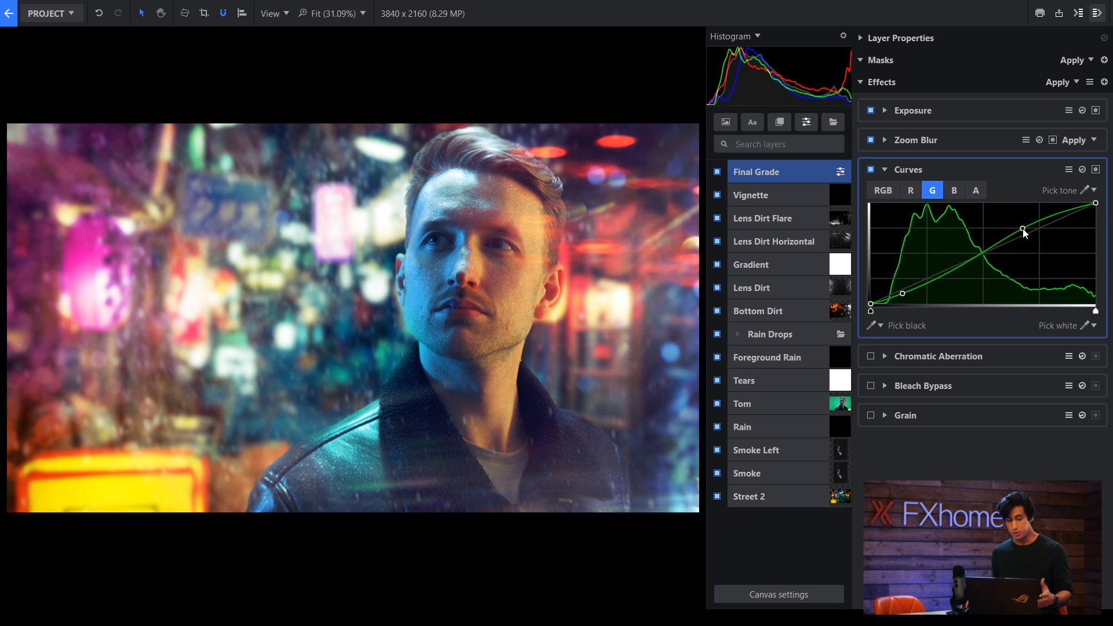
{"action": "left_click_drag", "start_coordinate": [1023, 233], "coordinate": [1016, 230]}
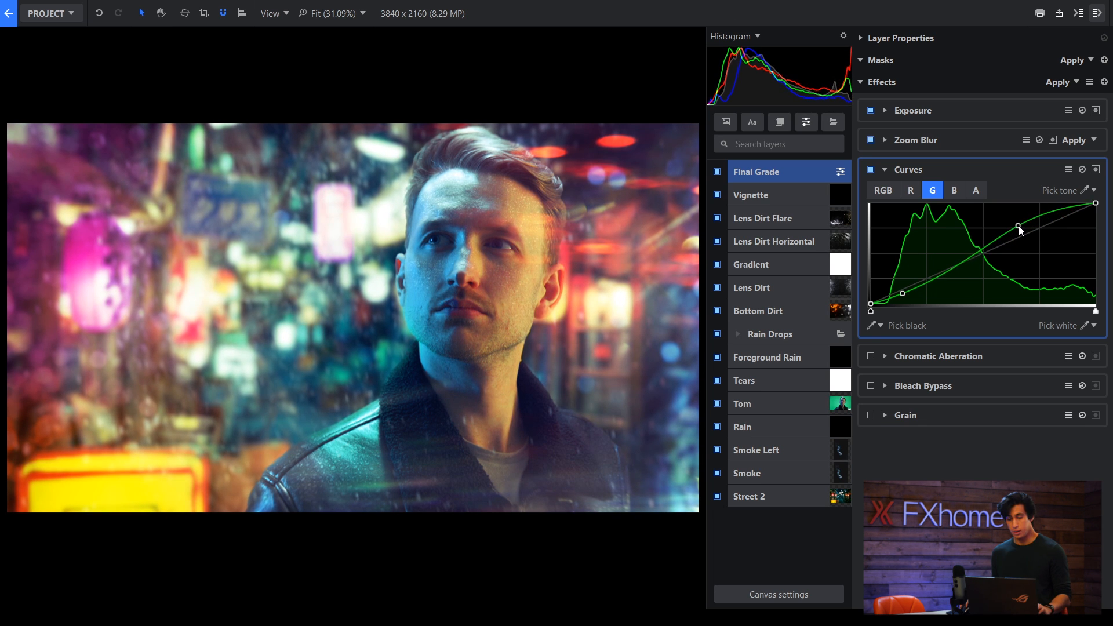
{"action": "left_click", "coordinate": [884, 169]}
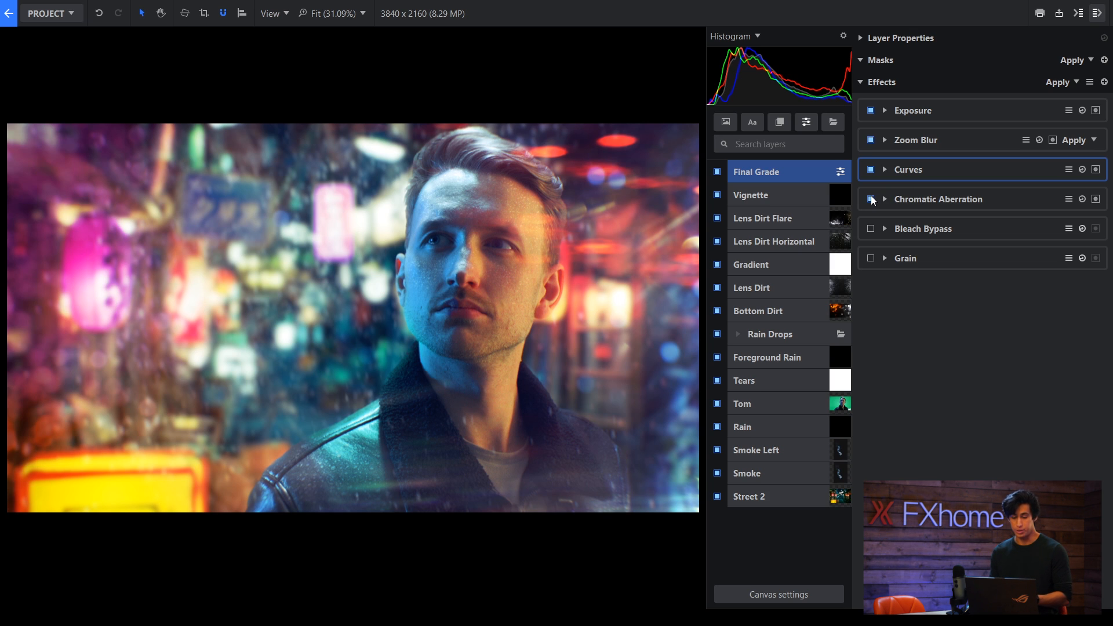
Switch on Chromatic Aberration, Bleach Bypass at amount 50 and Grain in the final grade.
{"action": "left_click", "coordinate": [938, 198]}
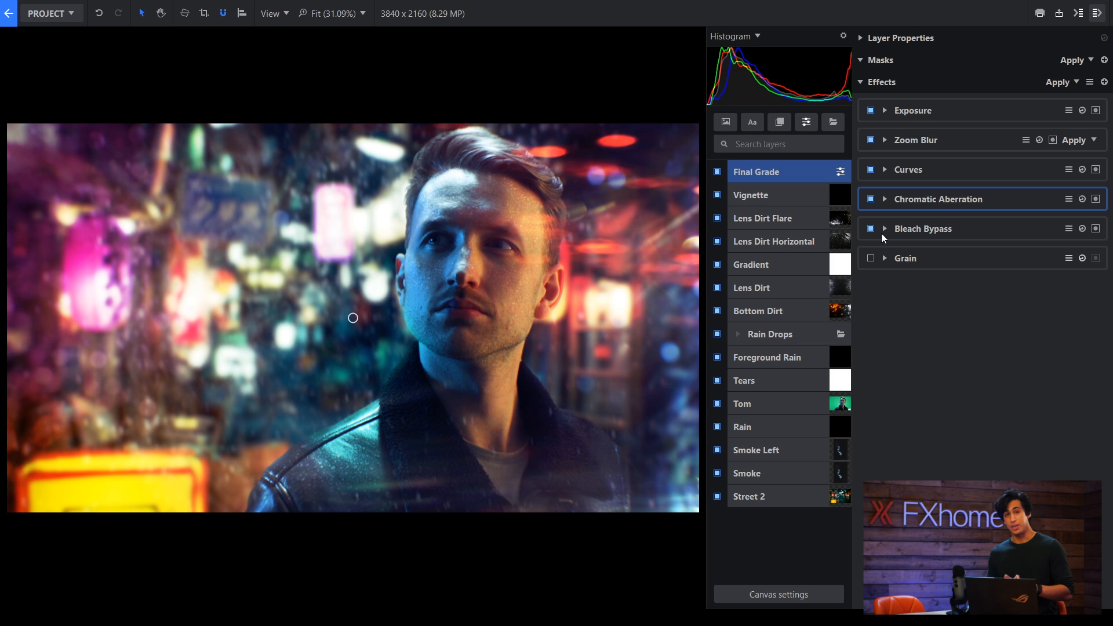
{"action": "left_click", "coordinate": [883, 228]}
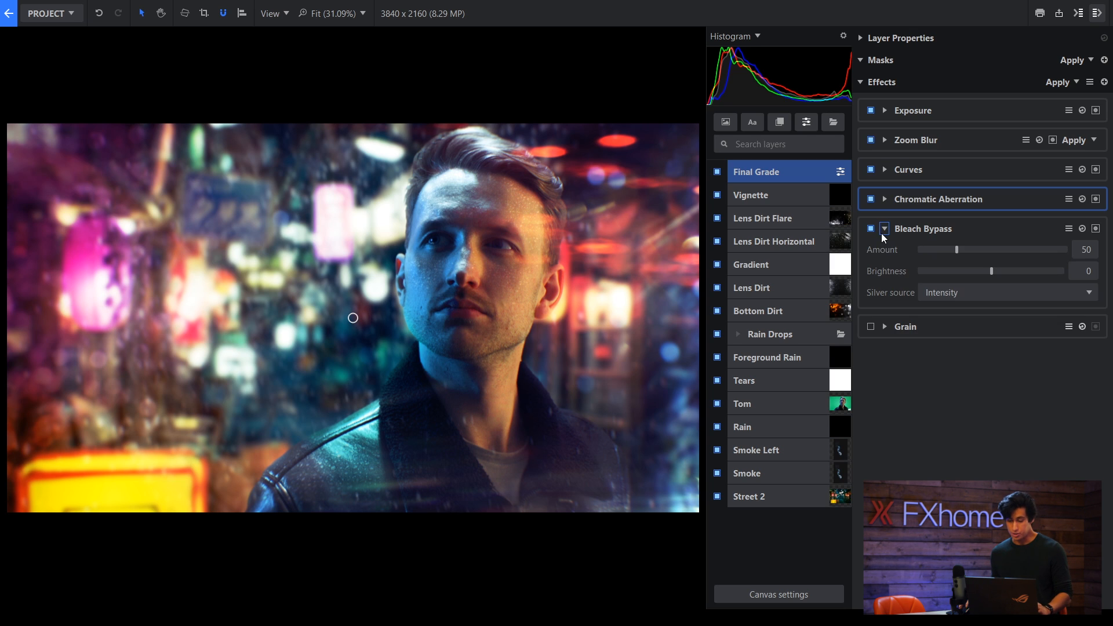
{"action": "left_click", "coordinate": [870, 327]}
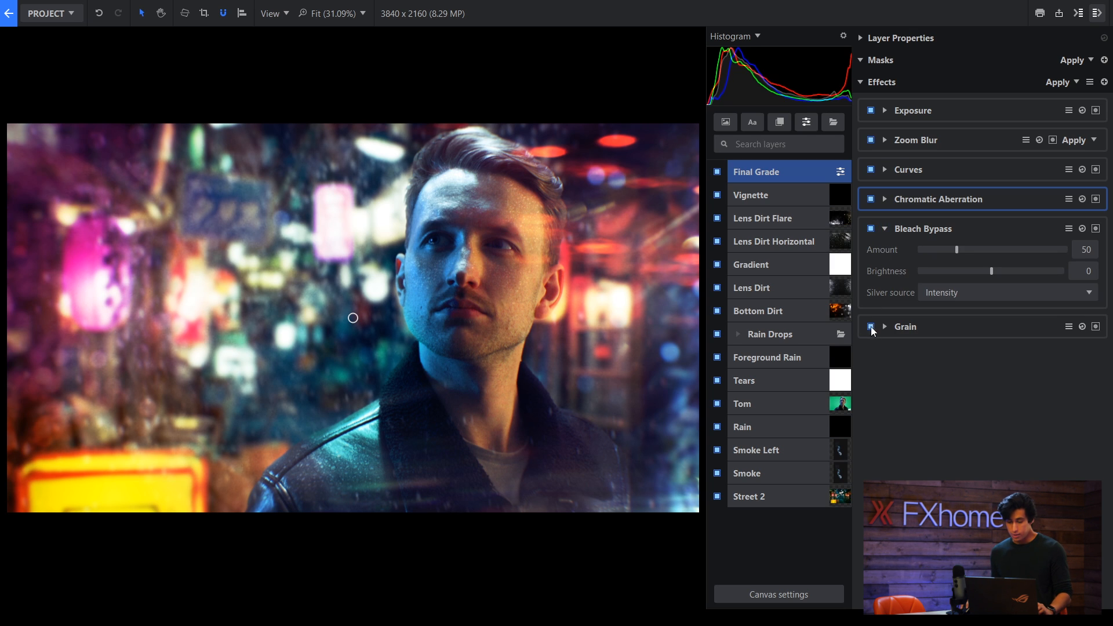